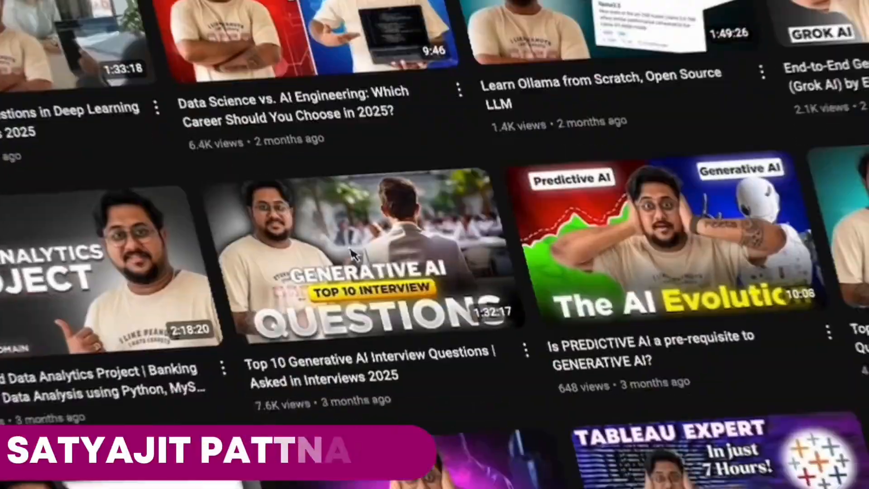
- Scroll down through the Microsoft Fabric overview article, selecting a passage along the way
scroll(down, 3)
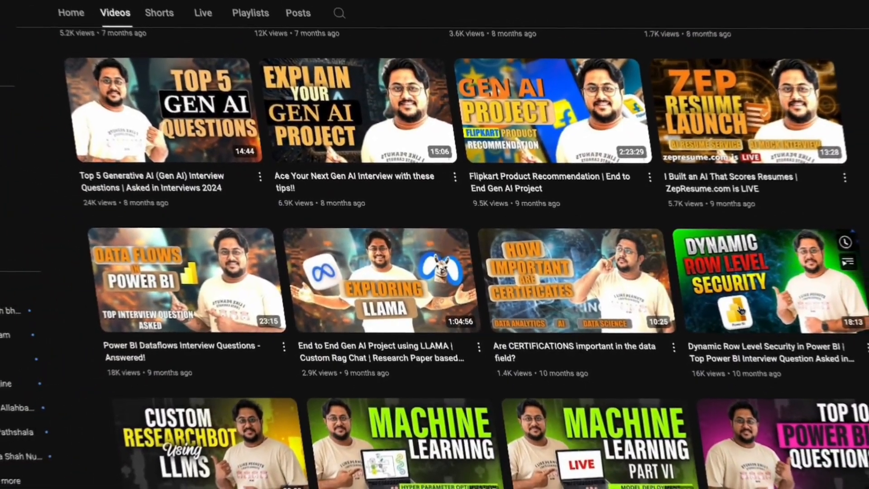
scroll(down, 3)
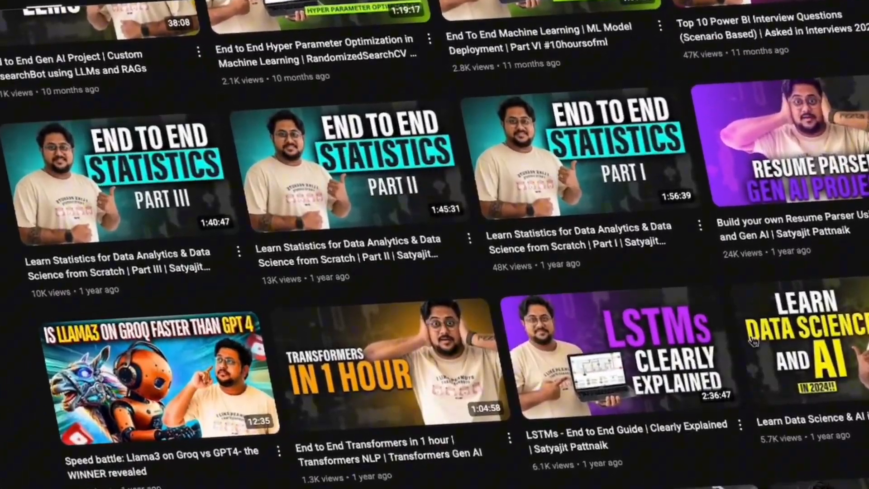
scroll(down, 3)
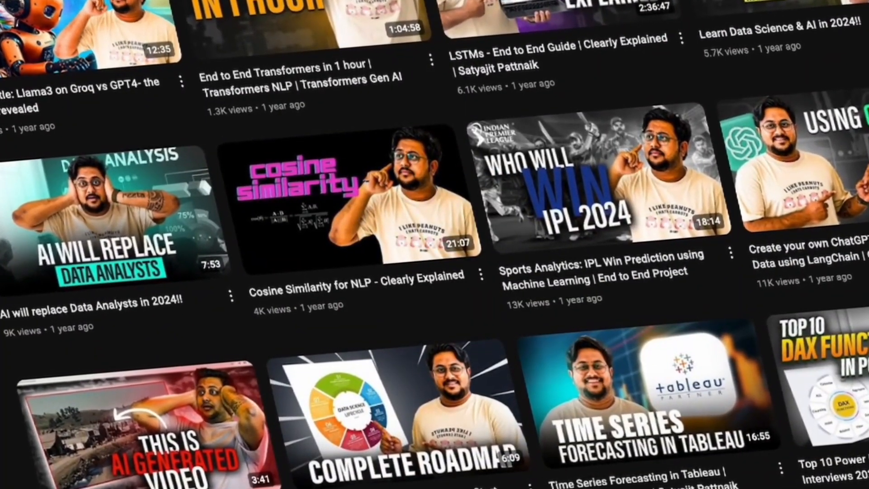
scroll(down, 3)
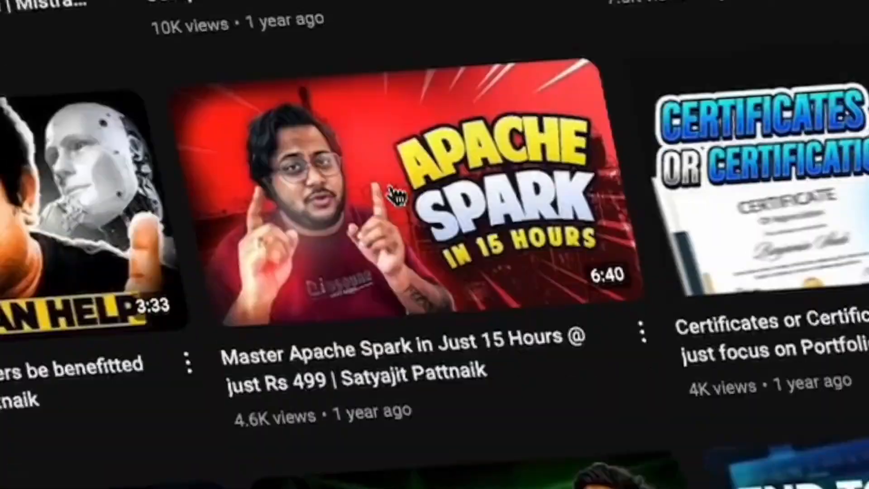
scroll(down, 3)
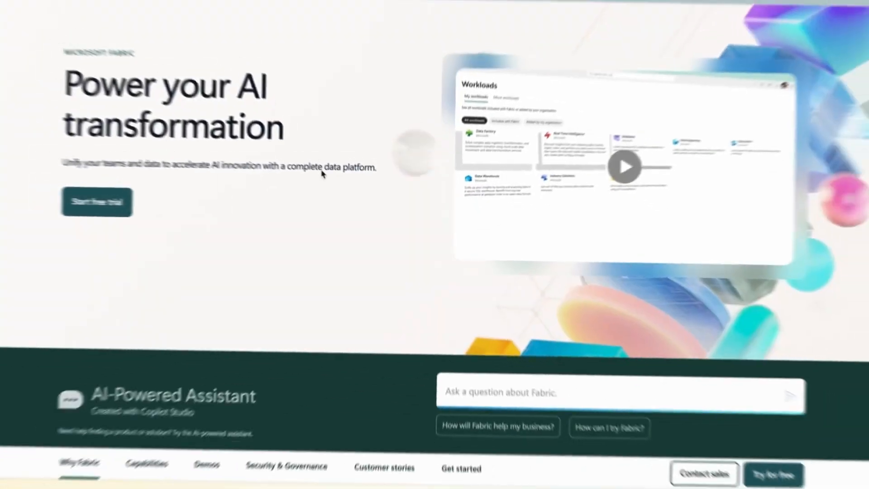
scroll(down, 3)
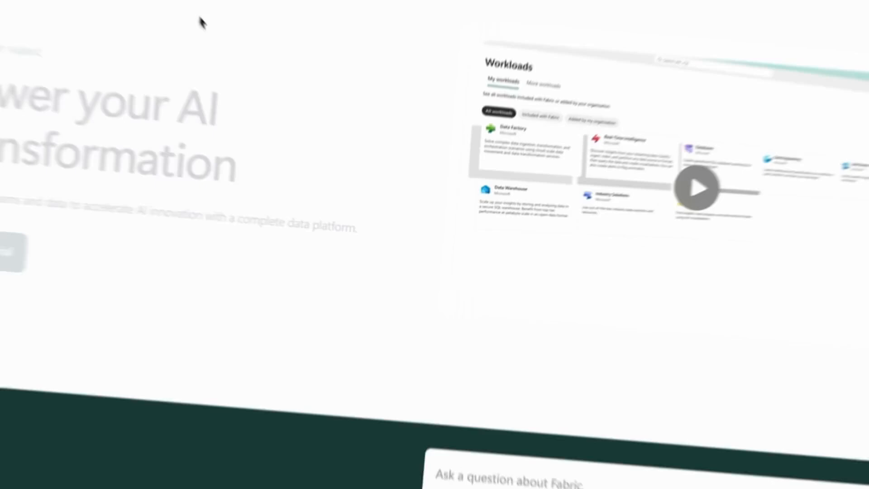
scroll(down, 3)
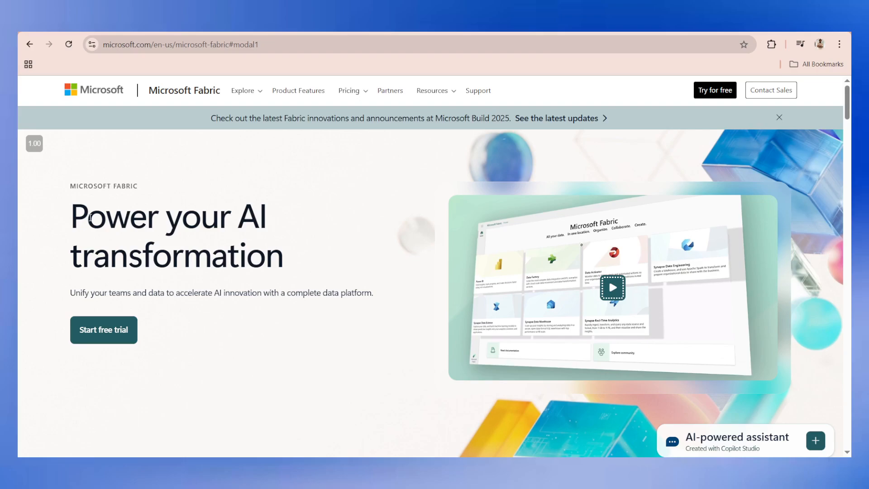
mouse_move(188, 61)
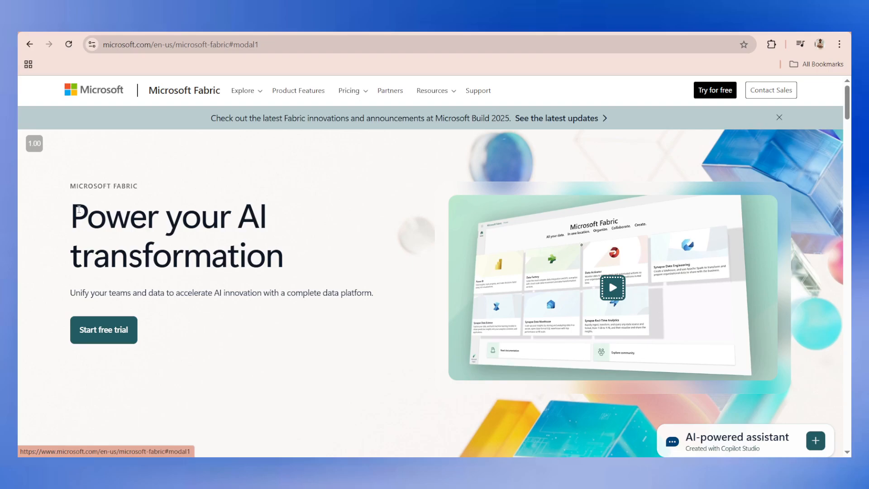
drag(71, 215, 282, 271)
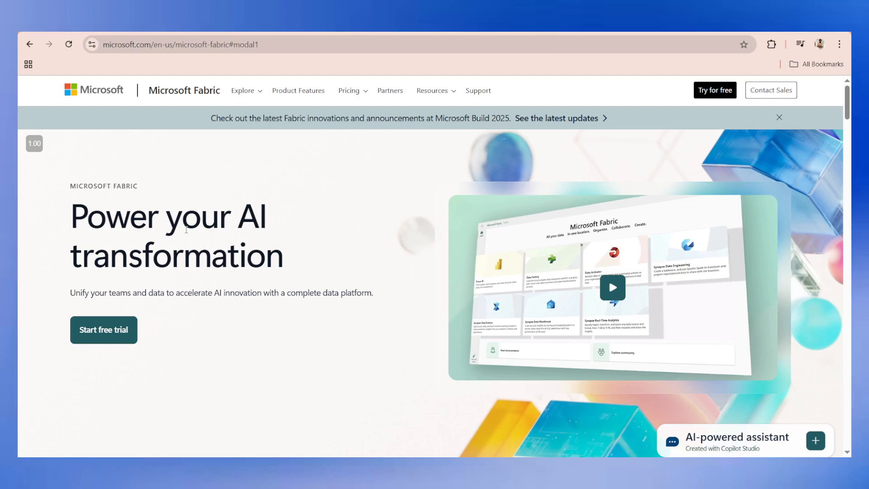
- Mark the list of things Fabric unifies and the article's opening paragraph
scroll(down, 3)
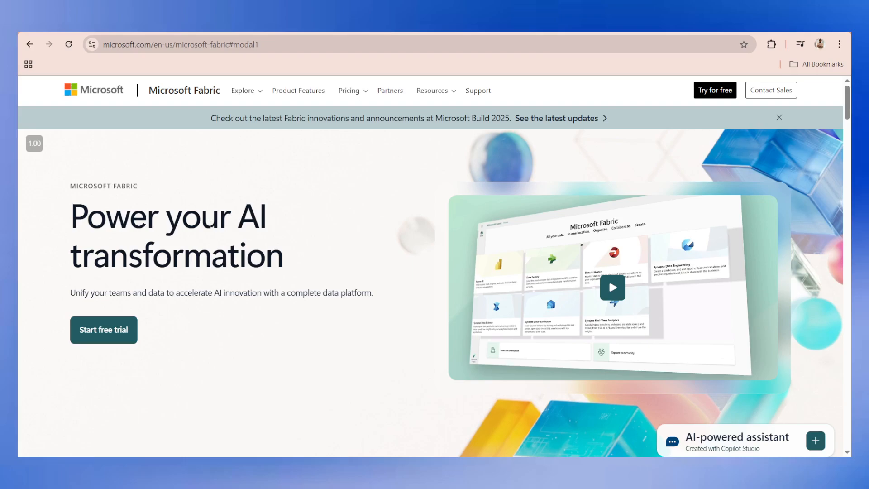
scroll(down, 3)
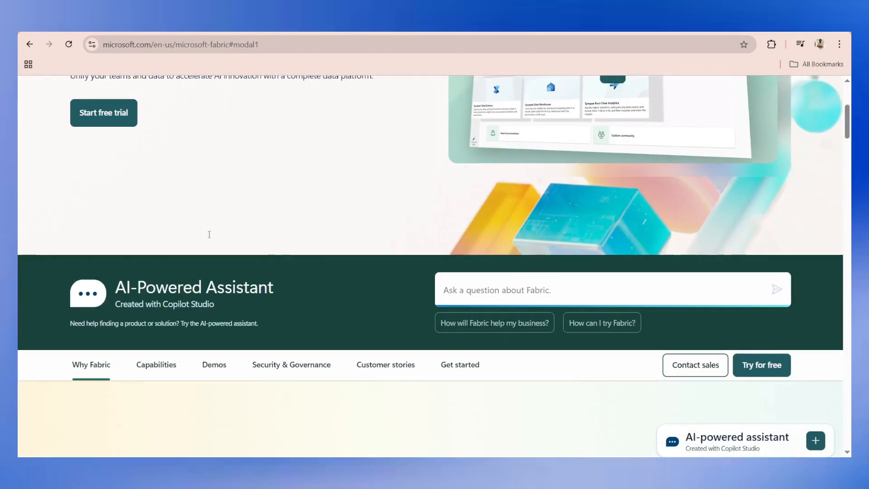
scroll(down, 3)
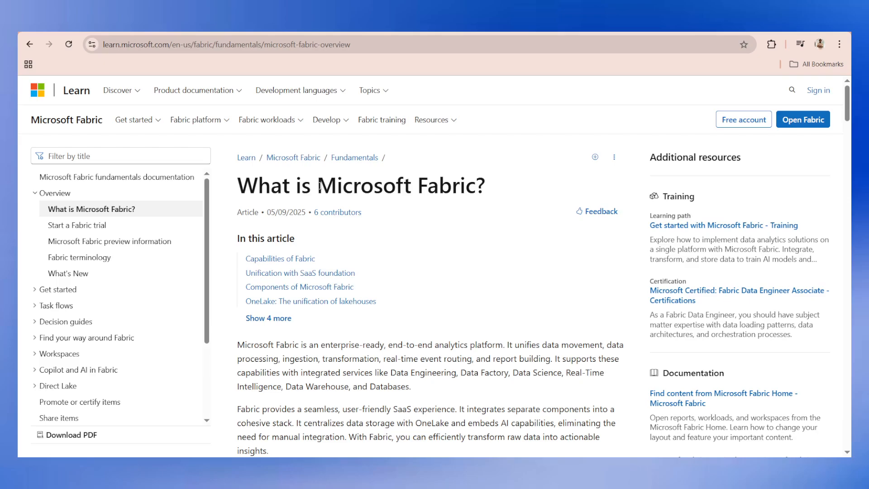
mouse_move(548, 354)
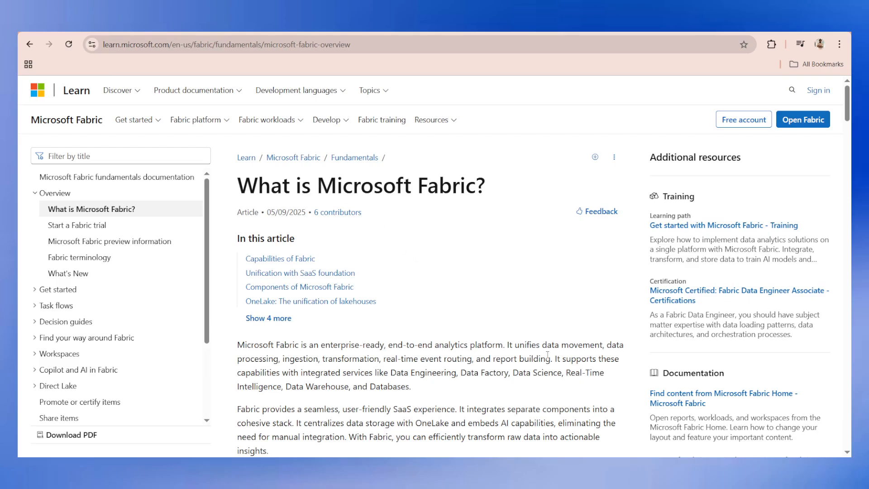
drag(545, 344, 562, 358)
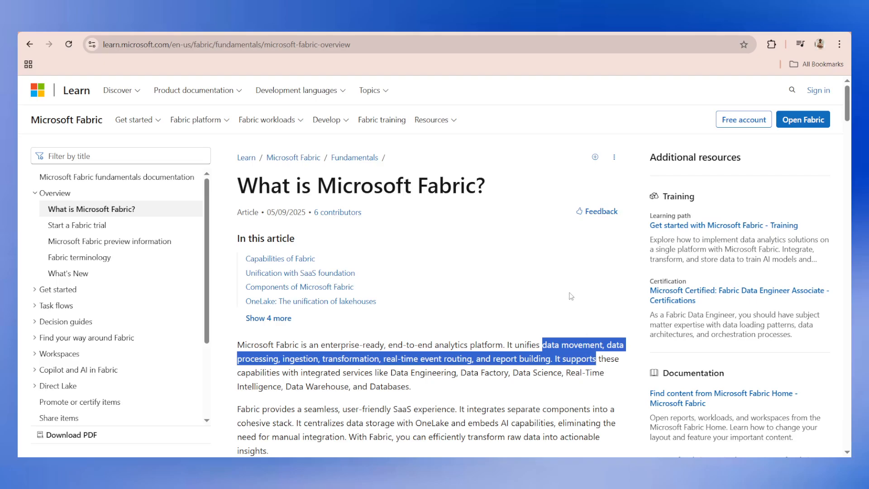
scroll(down, 3)
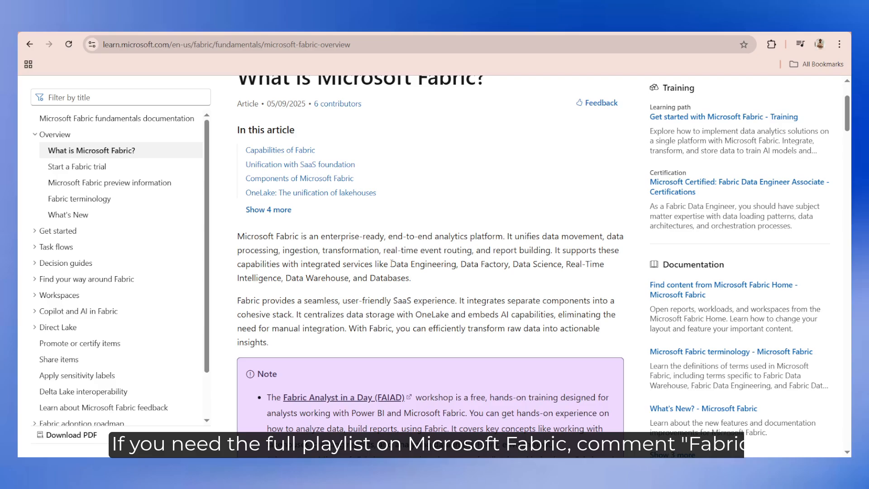
drag(238, 235, 410, 278)
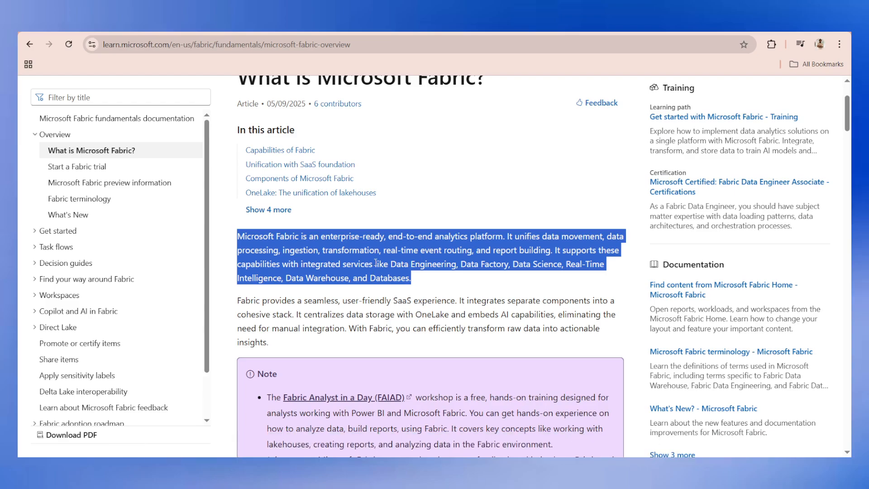
- Reach Capabilities of Fabric and highlight the Unified data management capability
scroll(down, 3)
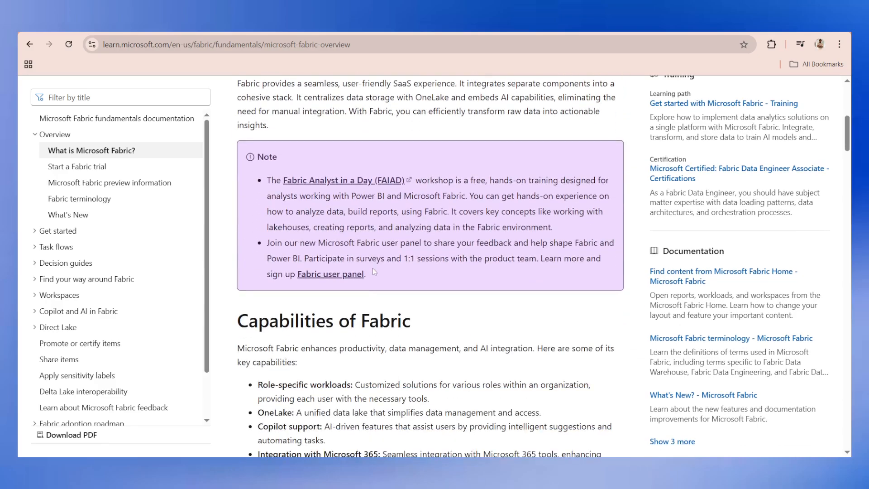
scroll(down, 3)
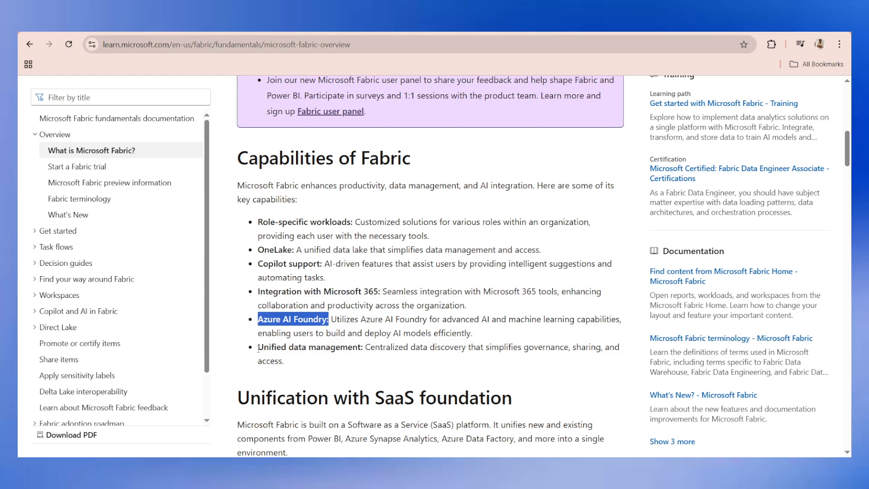
double_click(309, 347)
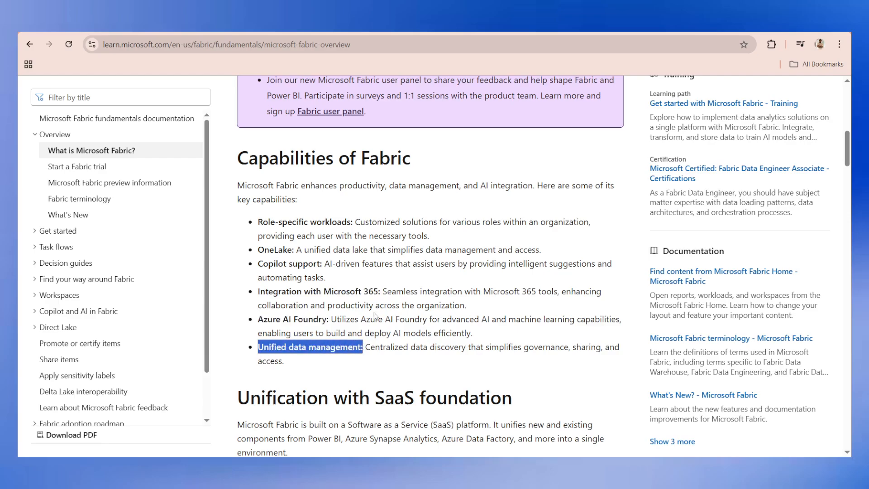
scroll(down, 3)
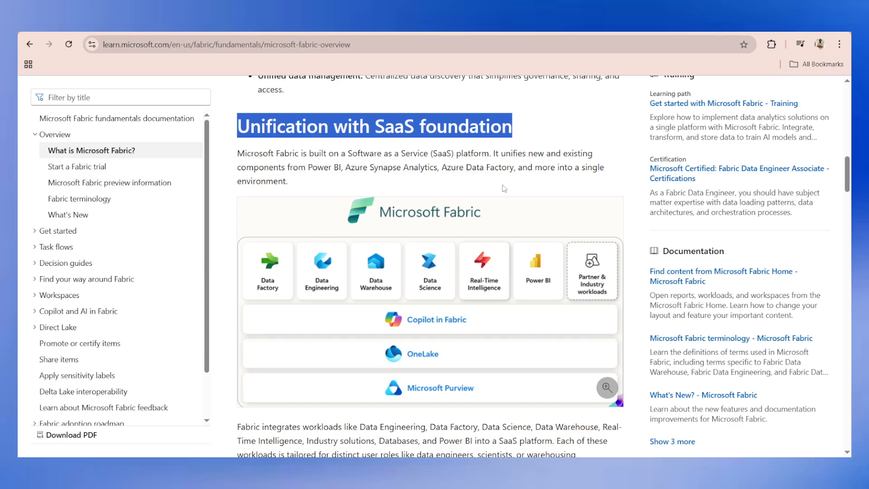
mouse_move(277, 254)
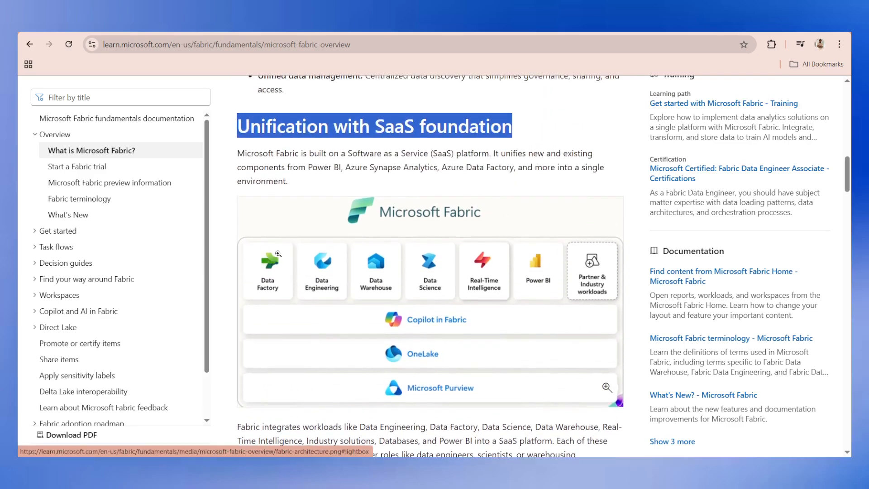
mouse_move(381, 269)
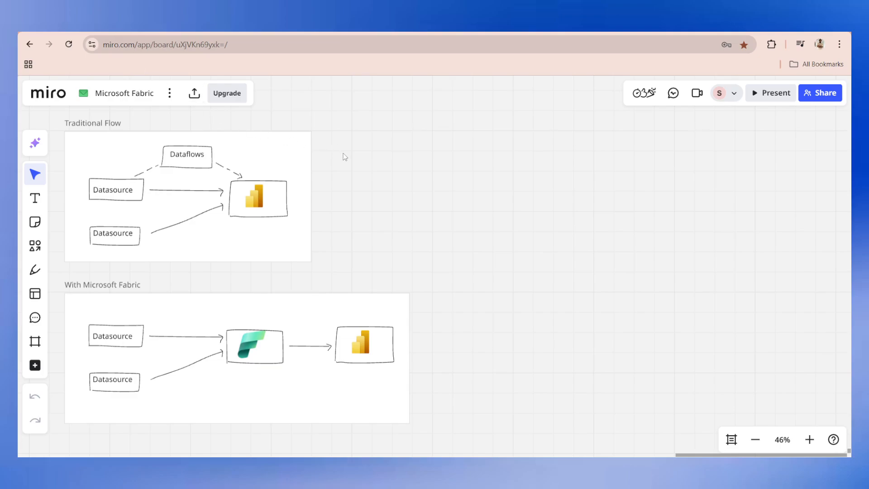
mouse_move(173, 173)
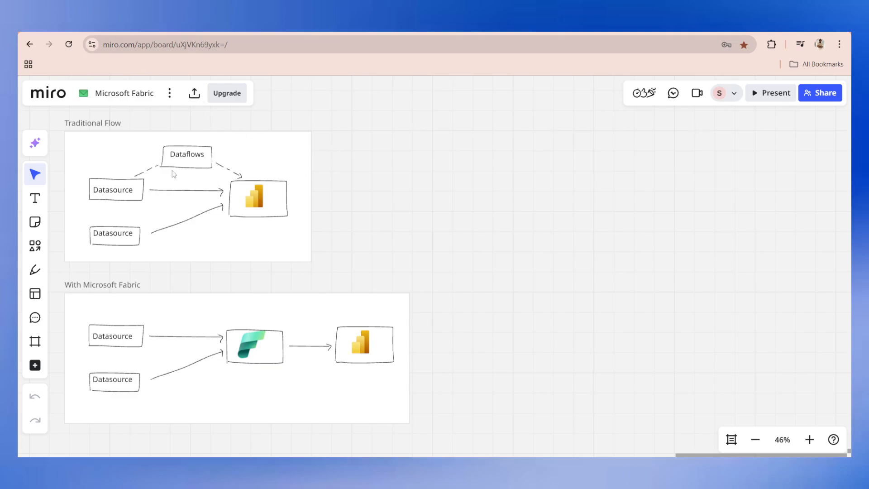
- Draw a red freehand tick beside the top Datasource box
click(34, 269)
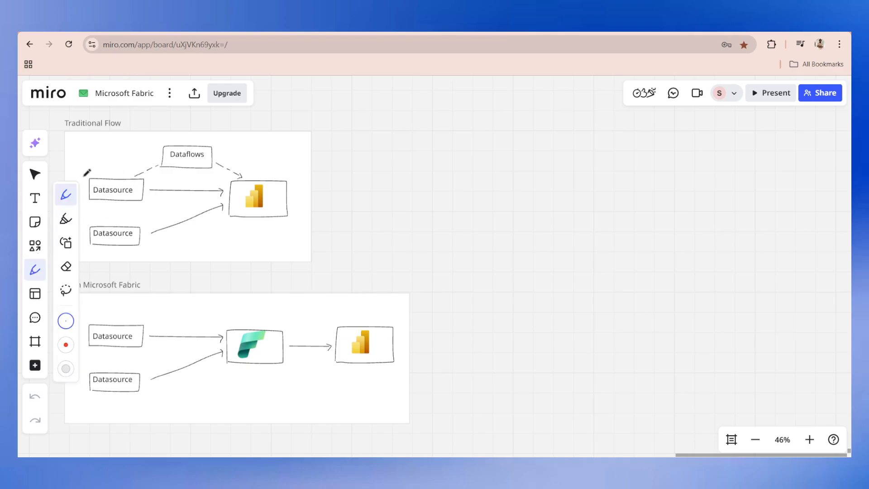
drag(87, 172, 88, 220)
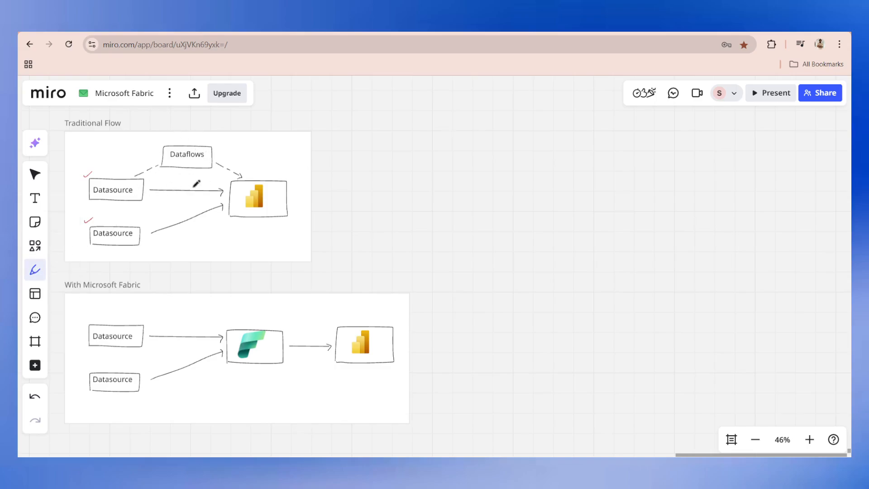
mouse_move(272, 184)
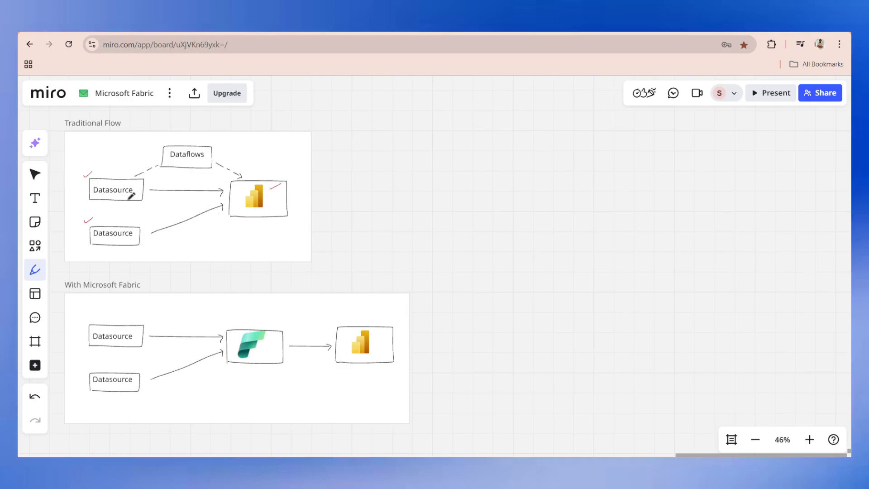
mouse_move(375, 158)
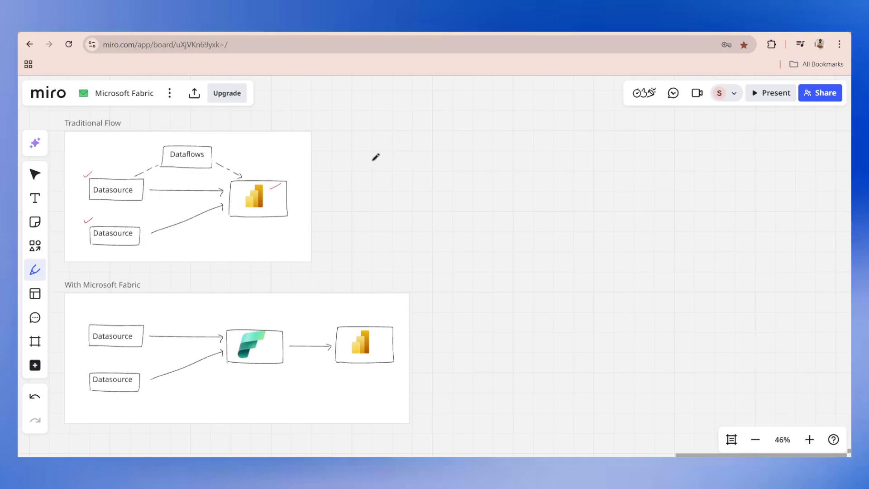
- Sketch database and JSON sources braced into a circled bar chart, plus a brace and Fabric-logo arrow
drag(374, 161, 393, 185)
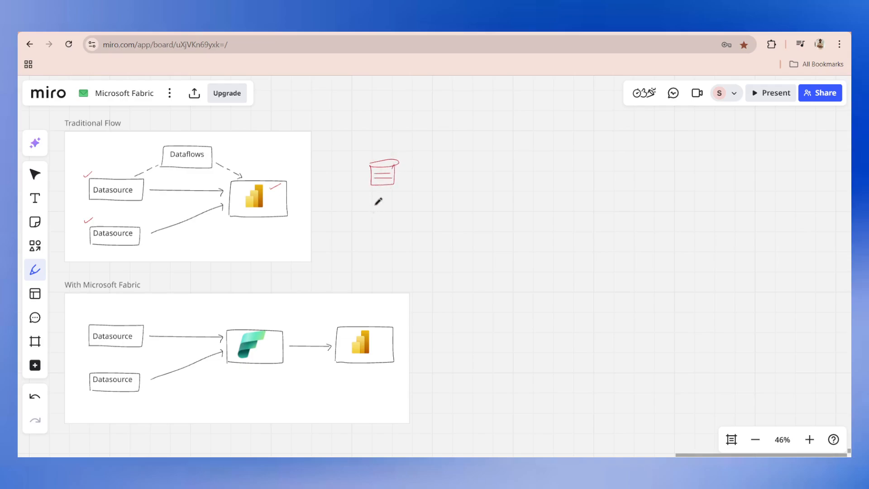
drag(377, 208, 393, 224)
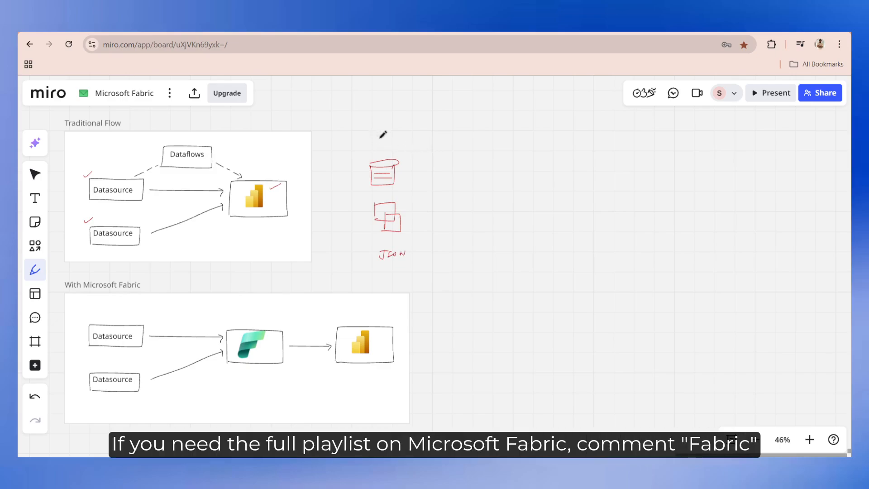
drag(423, 147, 429, 257)
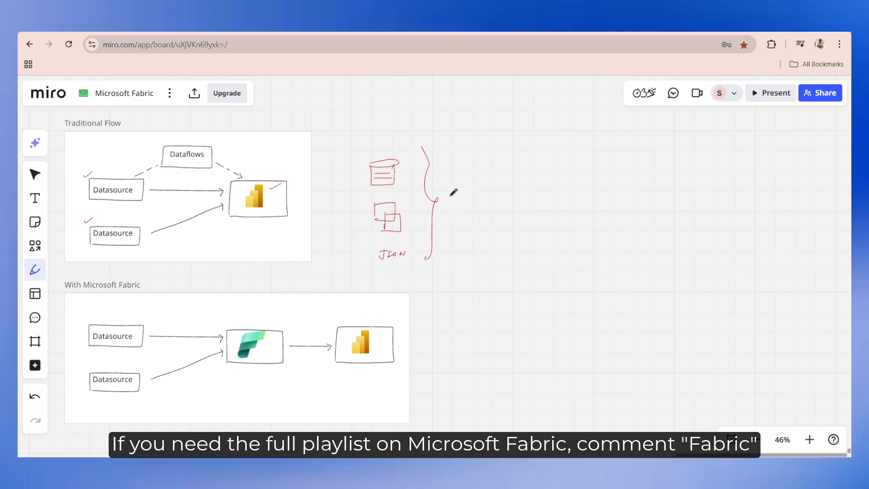
drag(447, 197, 510, 197)
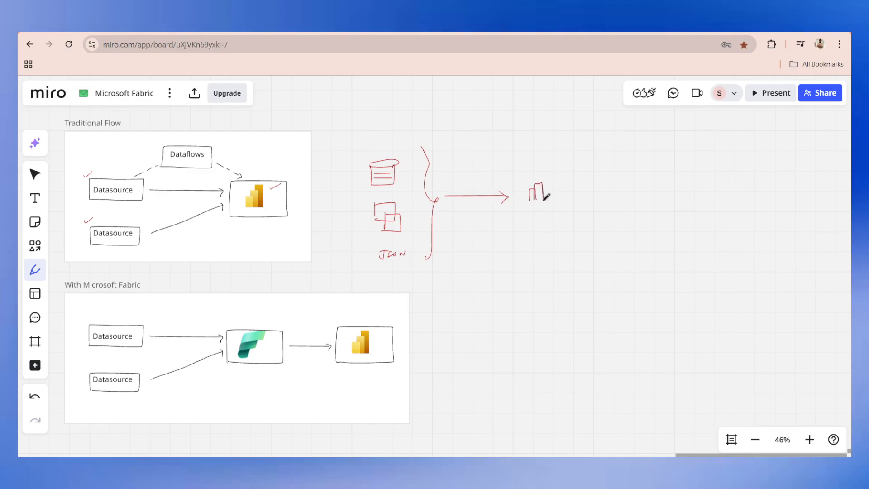
drag(529, 194, 565, 161)
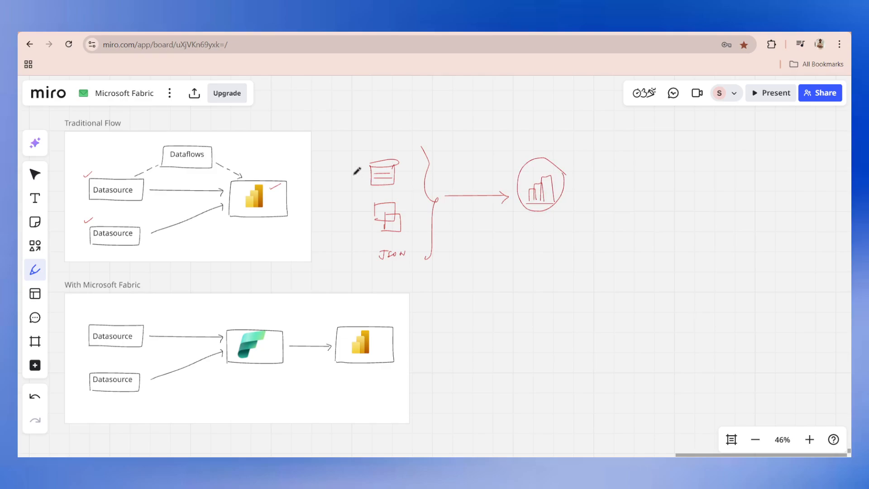
drag(156, 183, 158, 245)
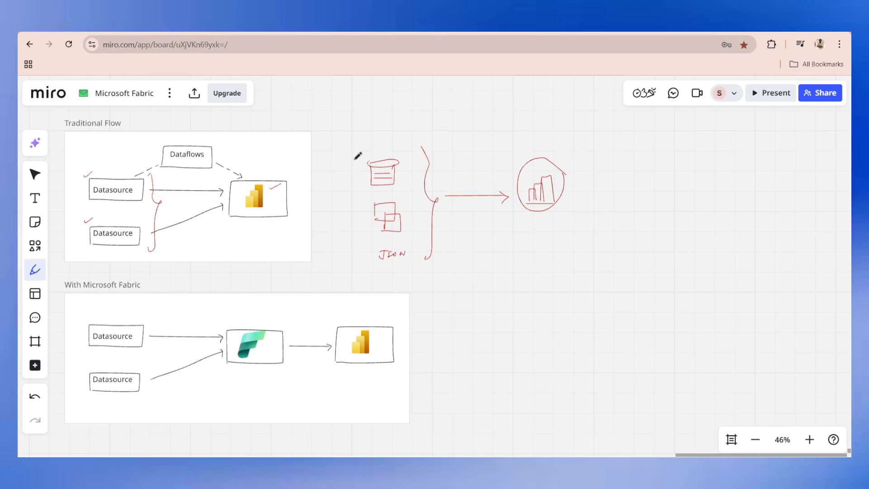
mouse_move(369, 164)
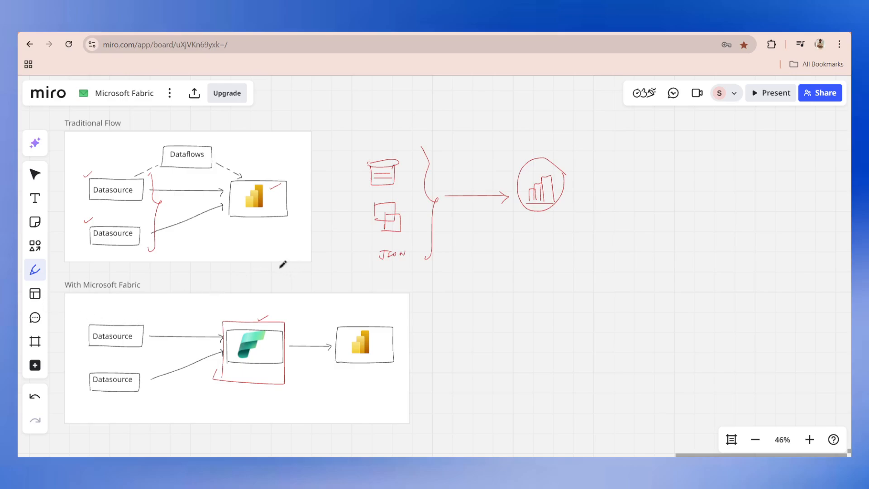
drag(287, 270, 256, 313)
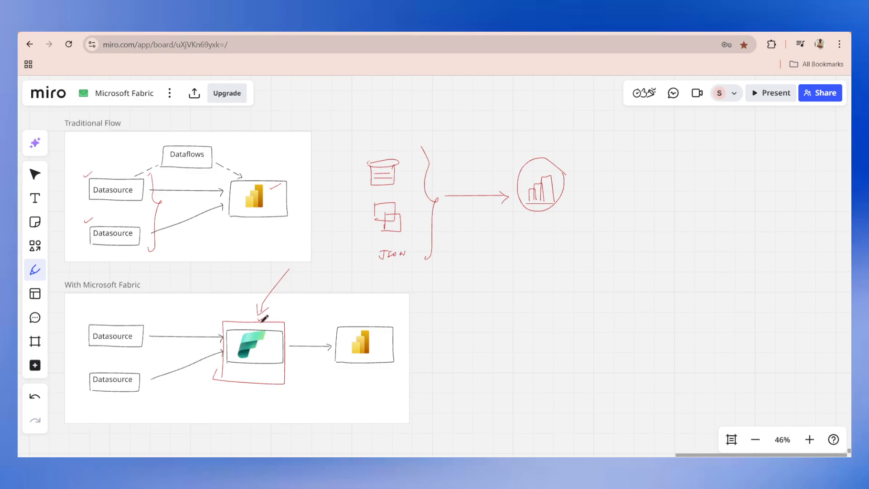
mouse_move(34, 198)
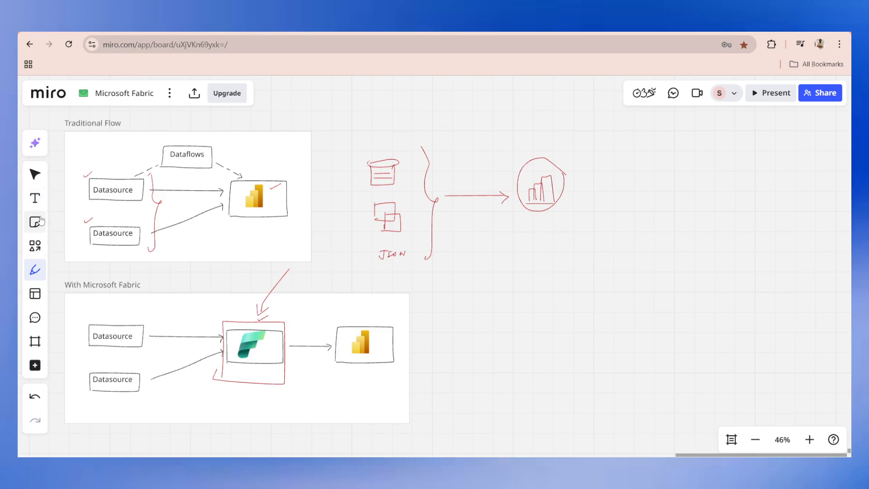
- Add a 'Why?' text box starting with 'Governance is more simple'
click(35, 198)
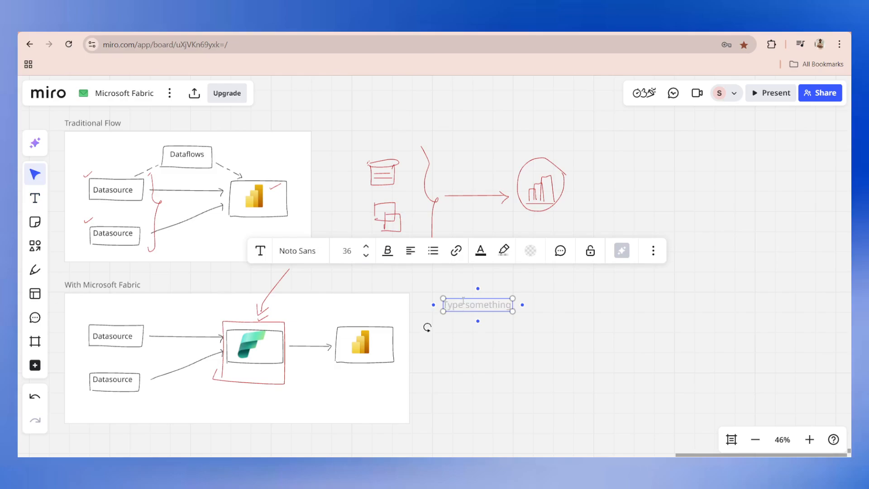
text(Why?)
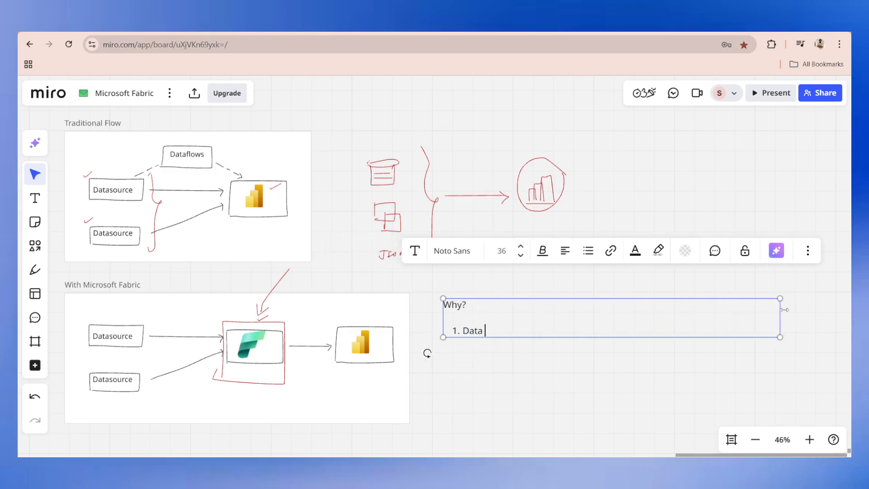
text(Governa)
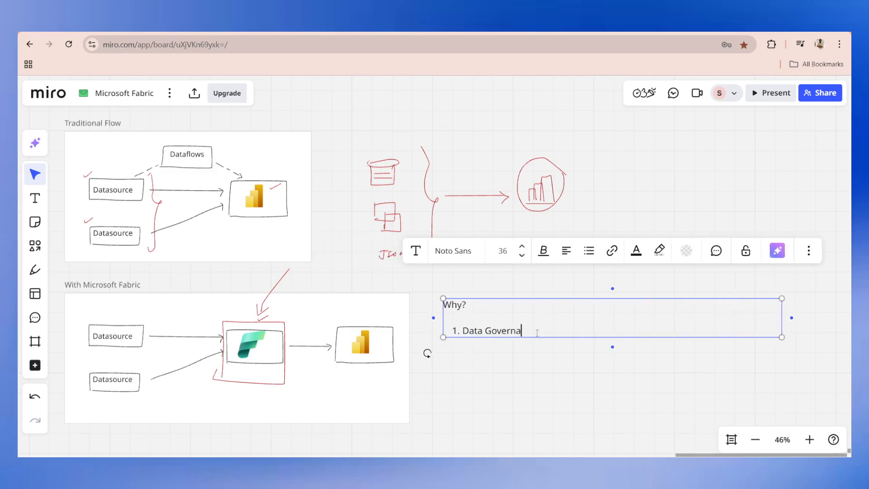
text(nce)
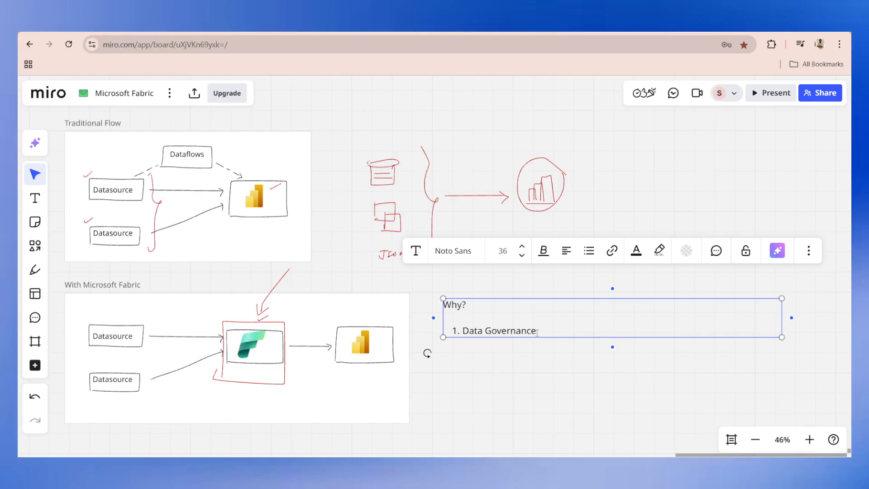
text(is more)
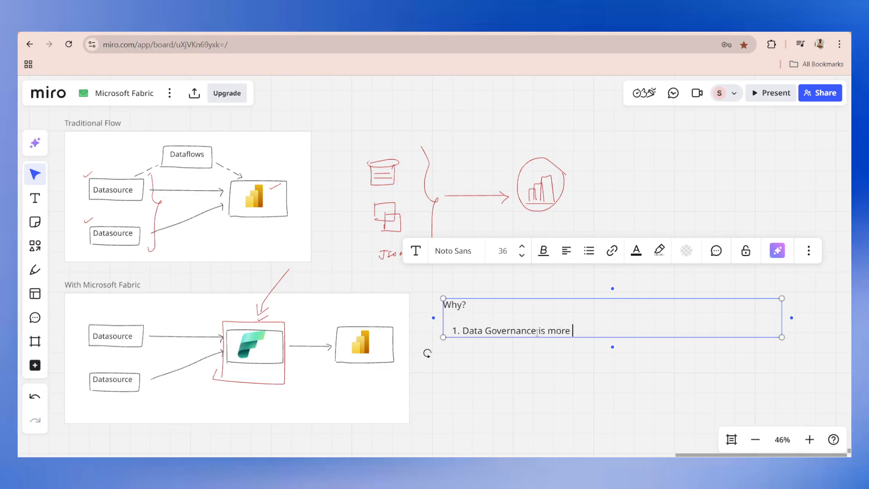
text(simple)
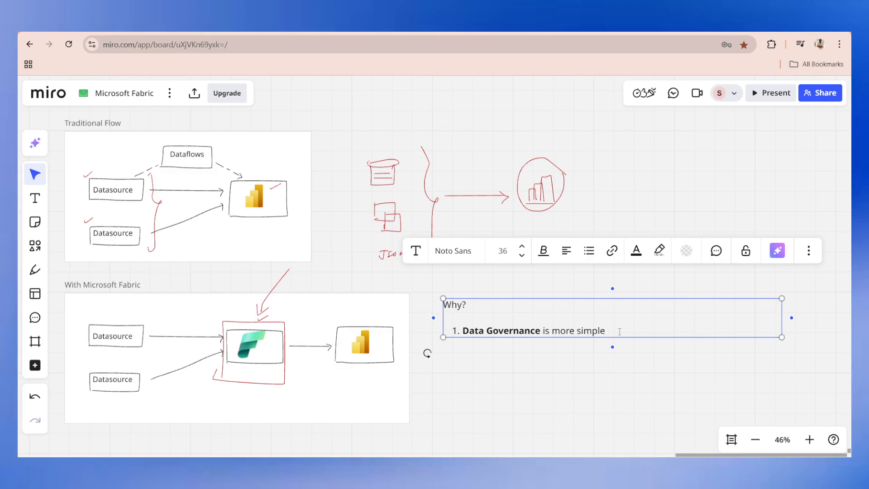
- Add '(access, documentations, self...' detail and item 2 'Data Quality'
text(()
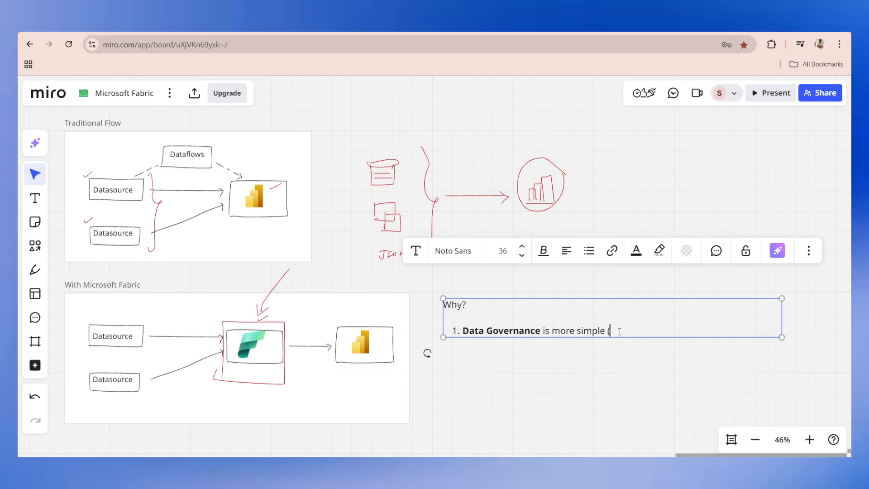
text(access,)
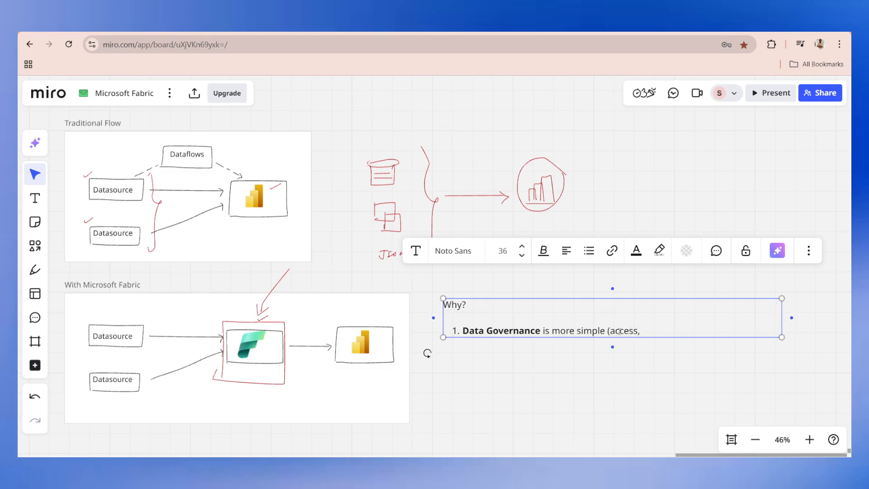
text(documen)
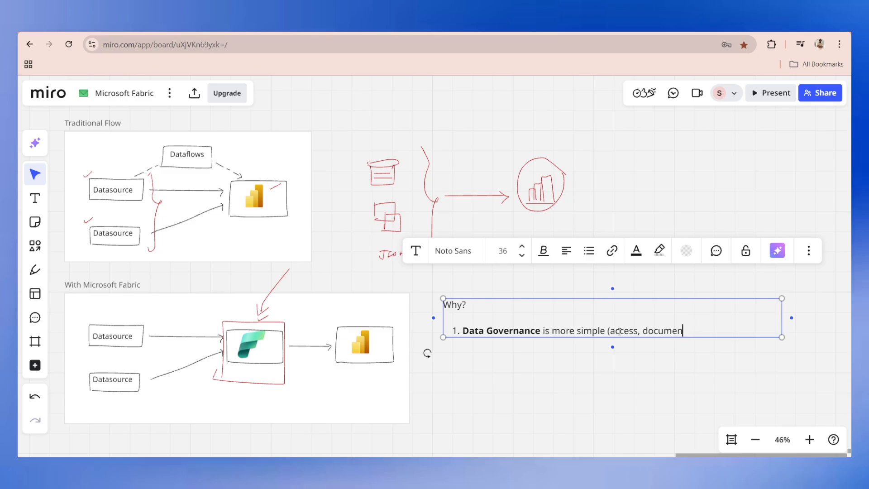
text(tations, self service etc)
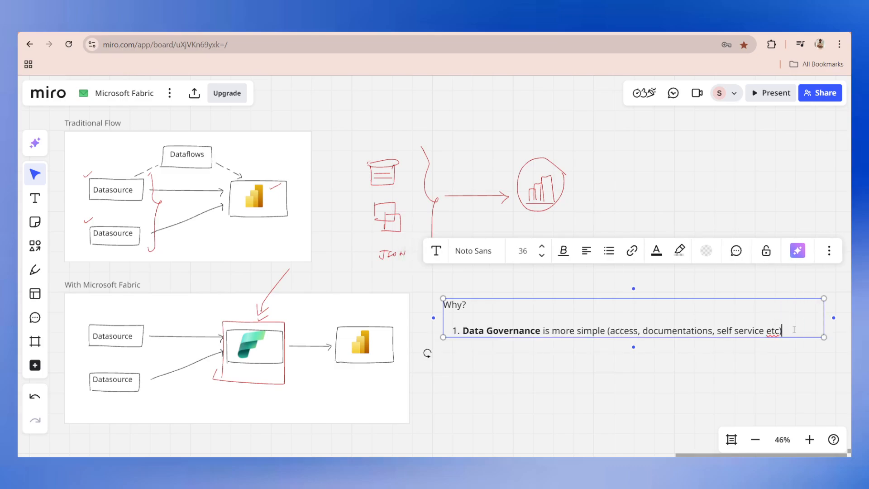
text(2)
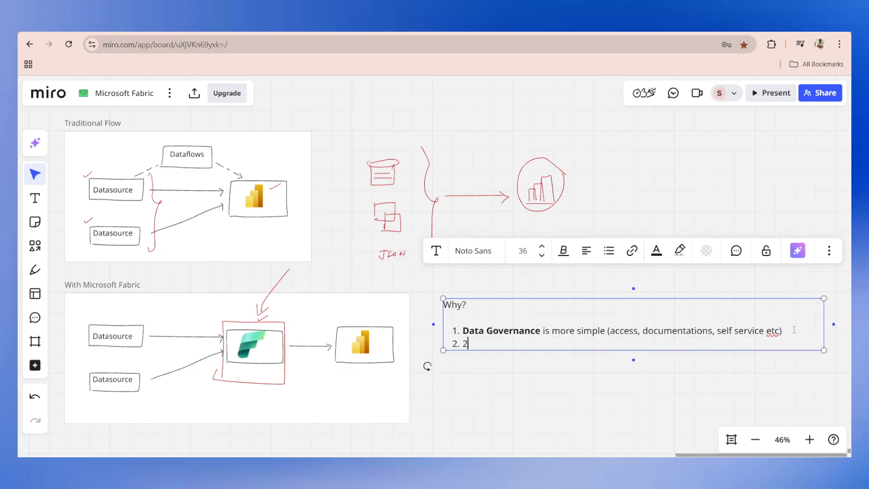
text(Data Qua)
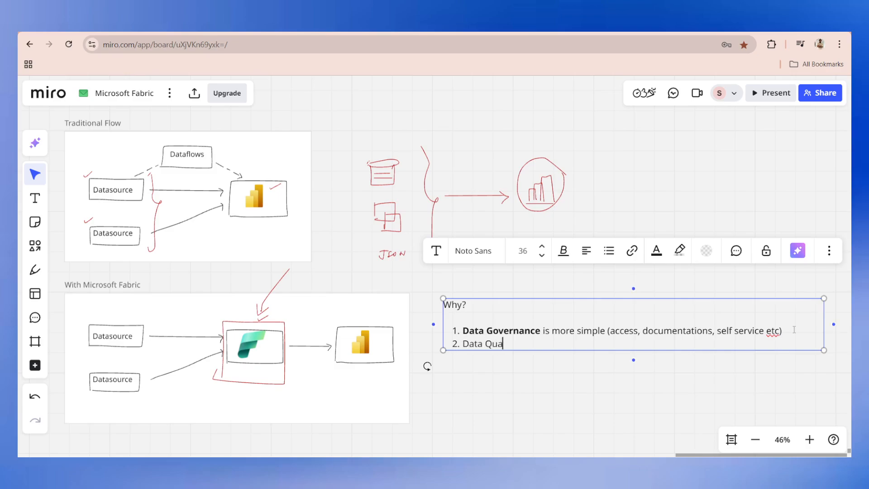
text(lity)
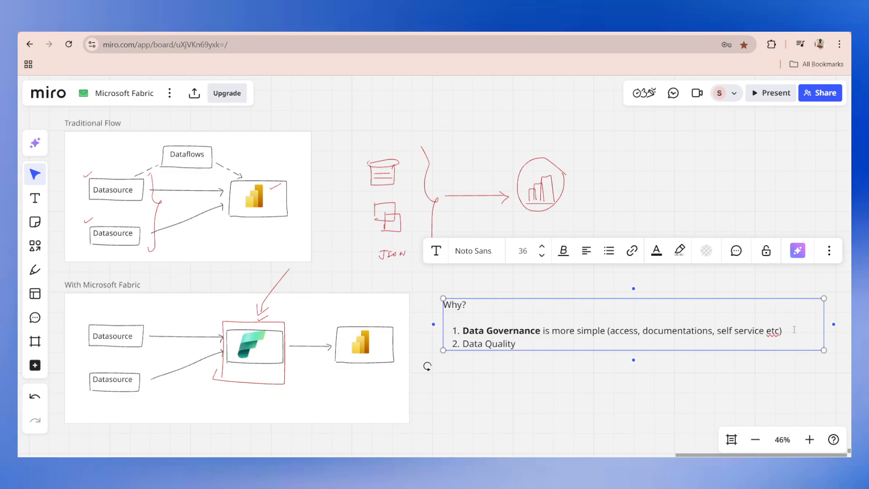
- Write item 3: 'Data Science/AI/ML --> Fabric --> Unified Data Platform'
click(510, 343)
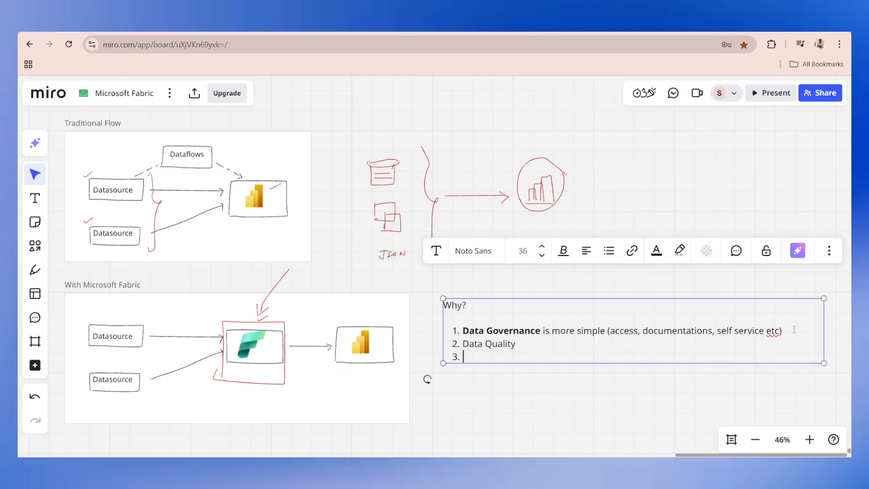
text(Data Science/)
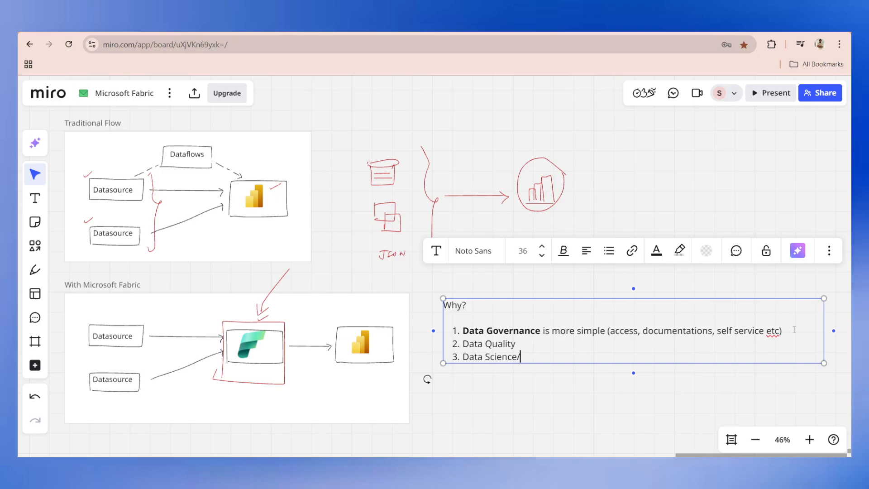
text(AI)
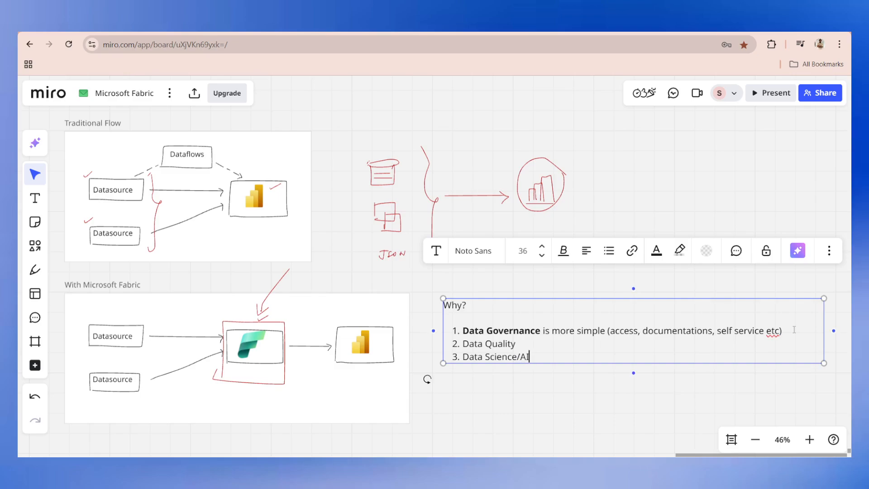
text(/ML)
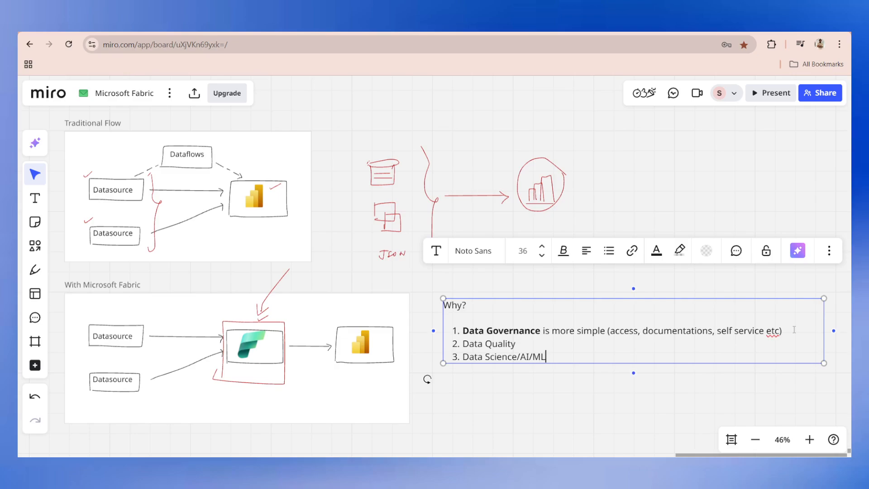
text(-->)
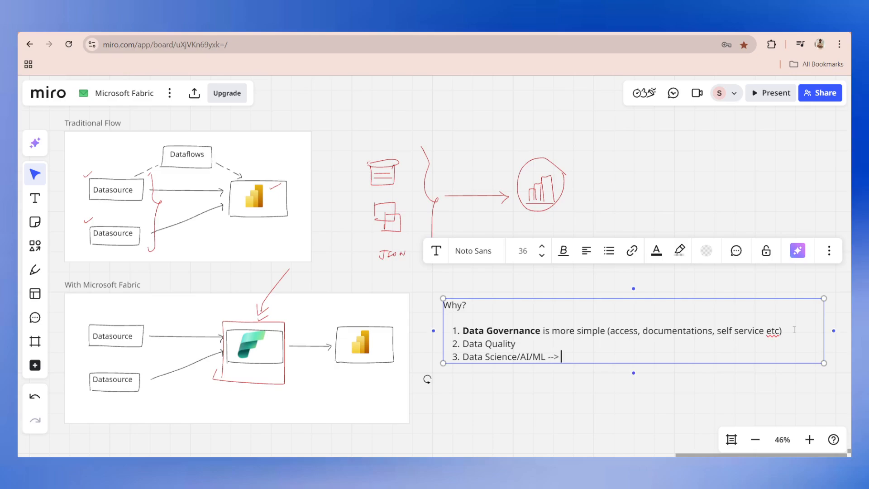
text(Fabric --> Data Pl)
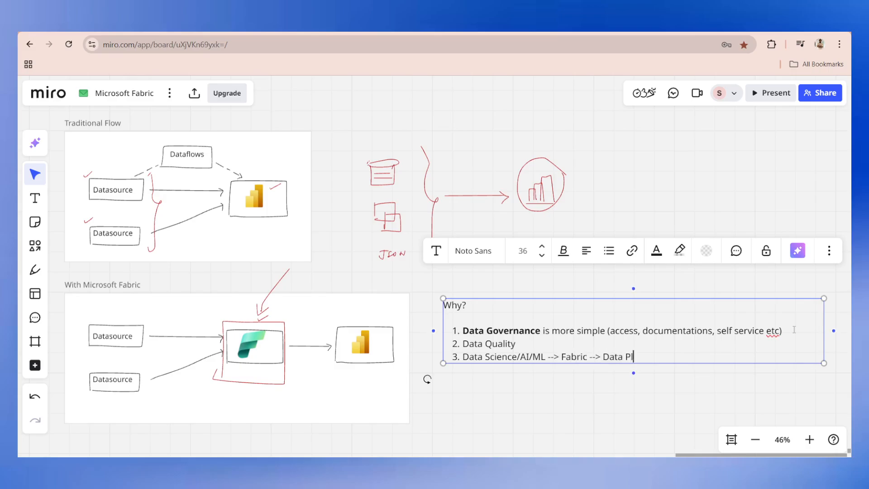
text(atform)
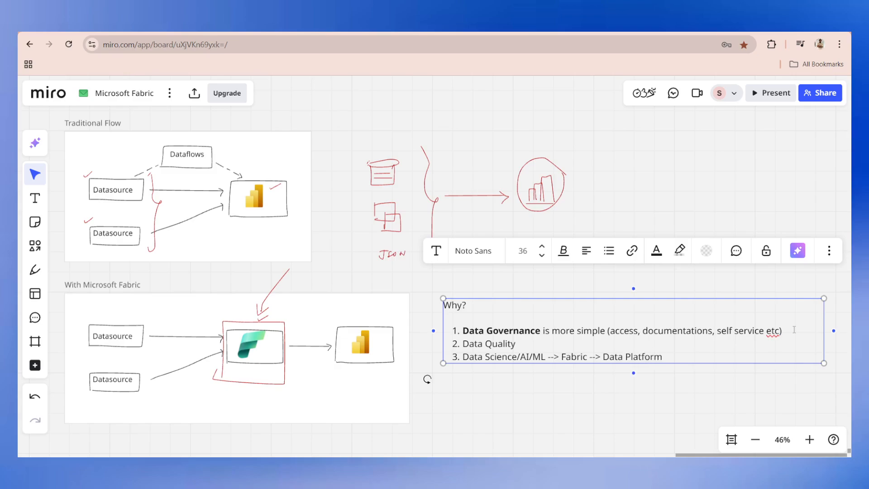
text(Unified)
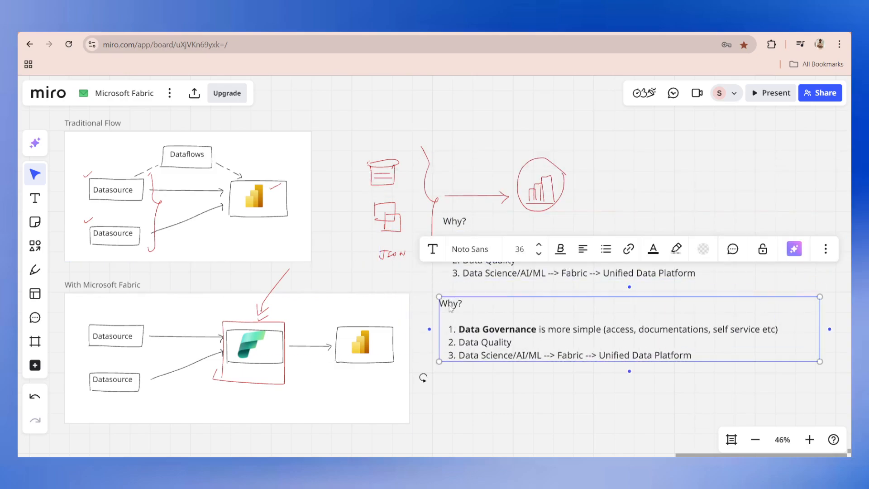
- Retitle the copy 'How?' with item 'Workspace & Access Control', then go to app.powerbi.com
text(How?)
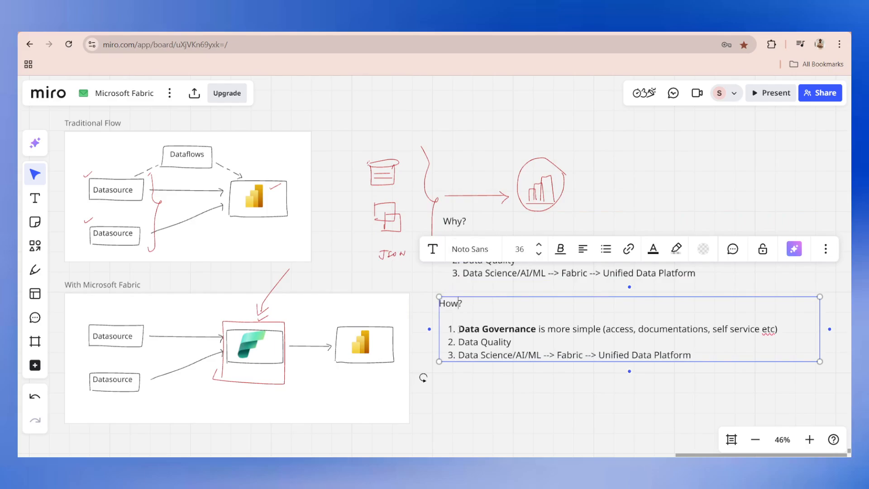
drag(458, 328, 691, 355)
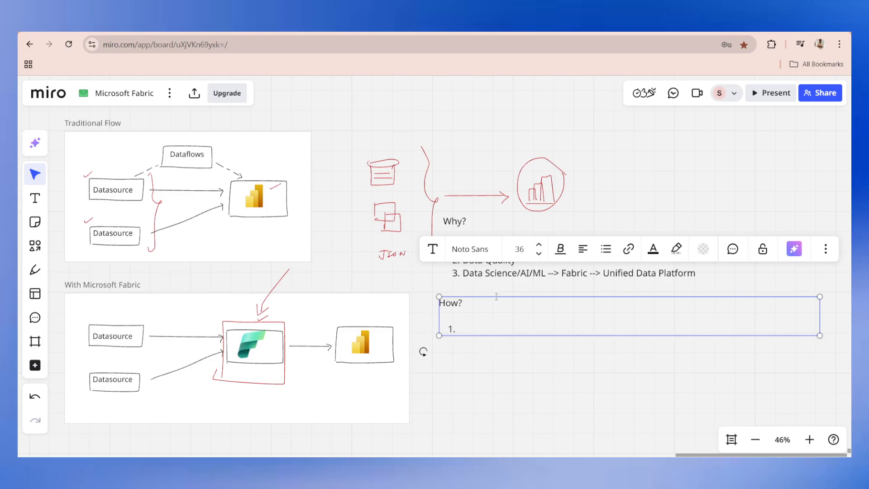
text(Workspace)
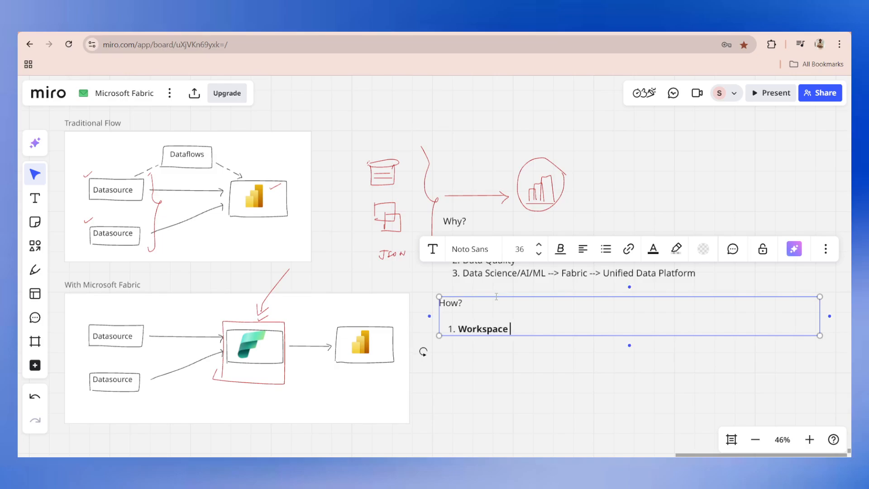
text(& Acces)
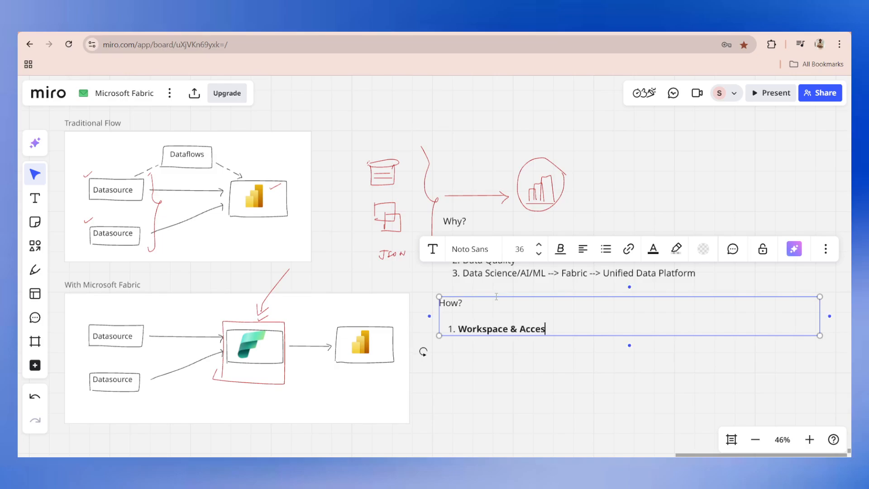
text(s Control)
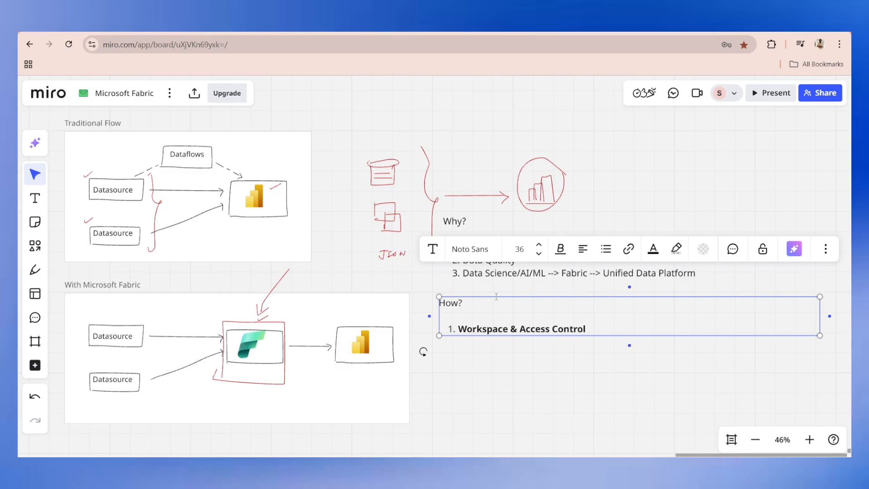
click(585, 328)
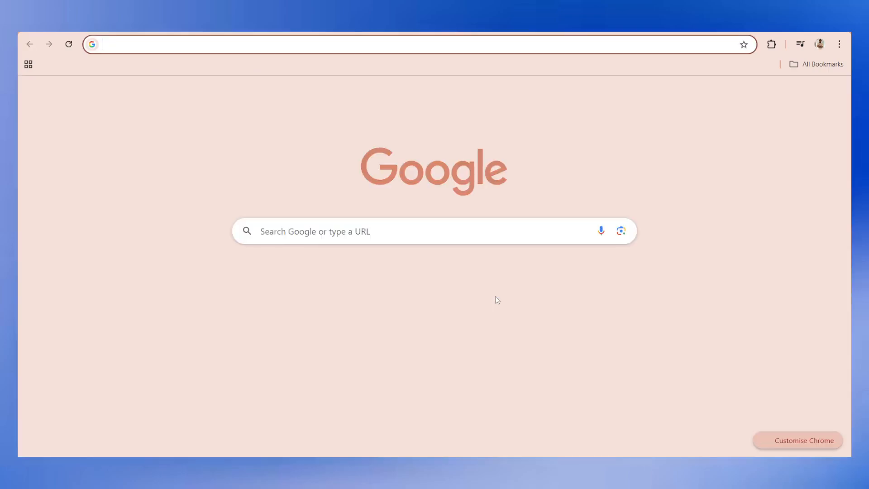
text(app.powerbi.com)
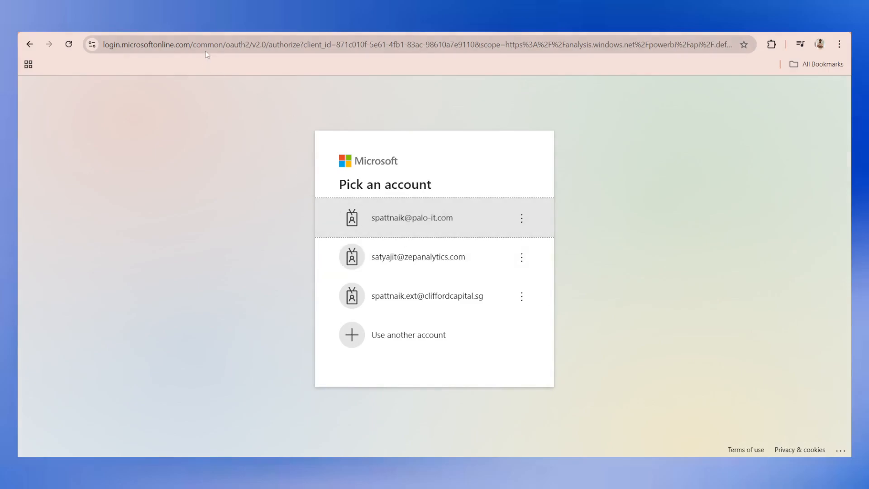
mouse_move(418, 257)
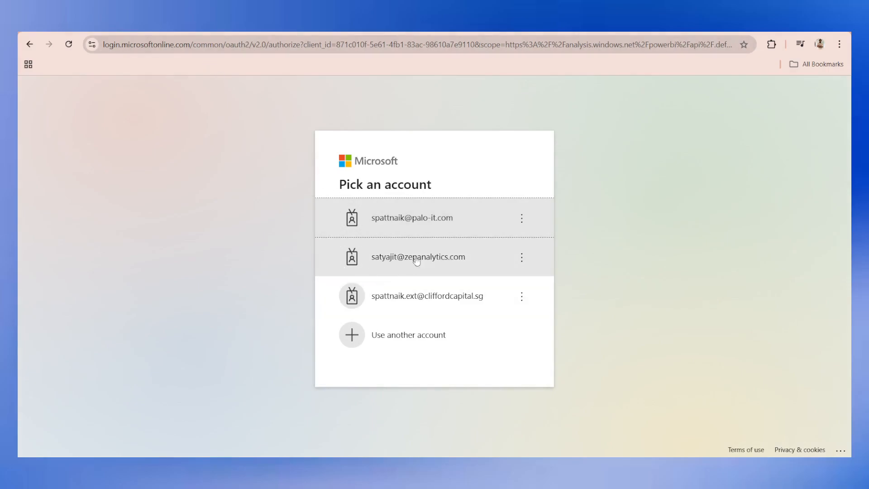
- Choose the work account in the Microsoft account picker to sign in to Power BI
click(418, 257)
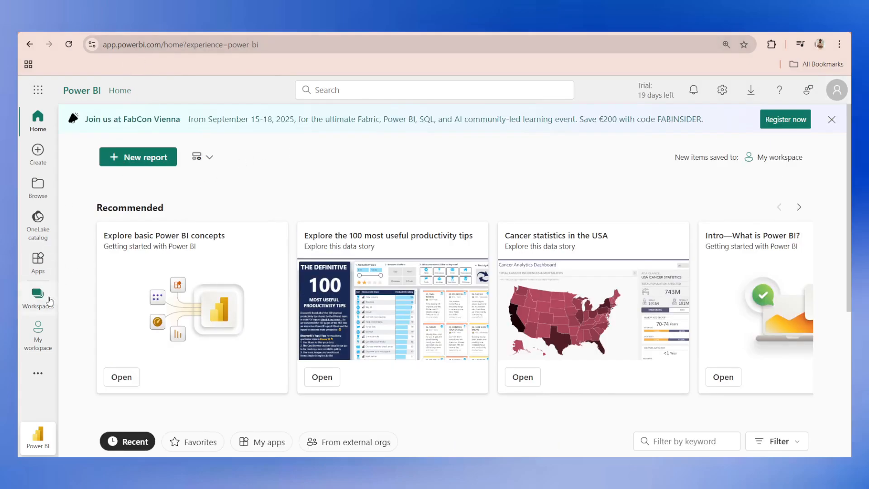
- Open the Banking Dashboard report from the Sales workspace
click(38, 298)
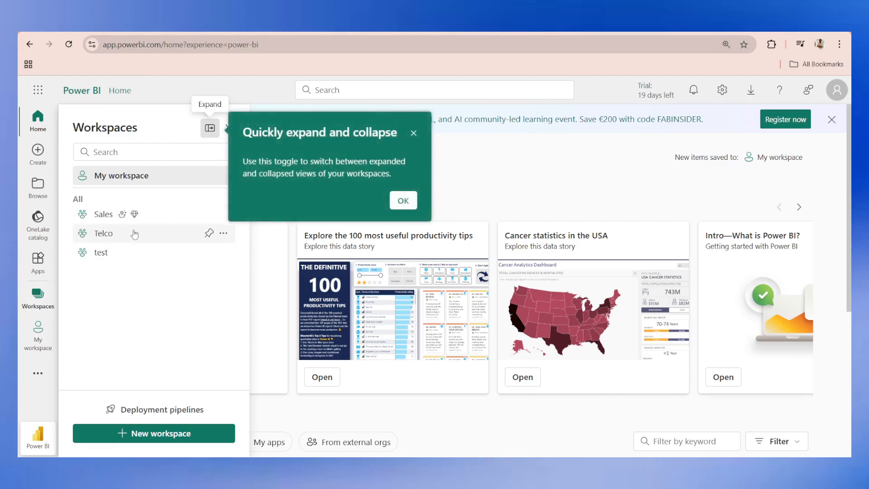
mouse_move(466, 197)
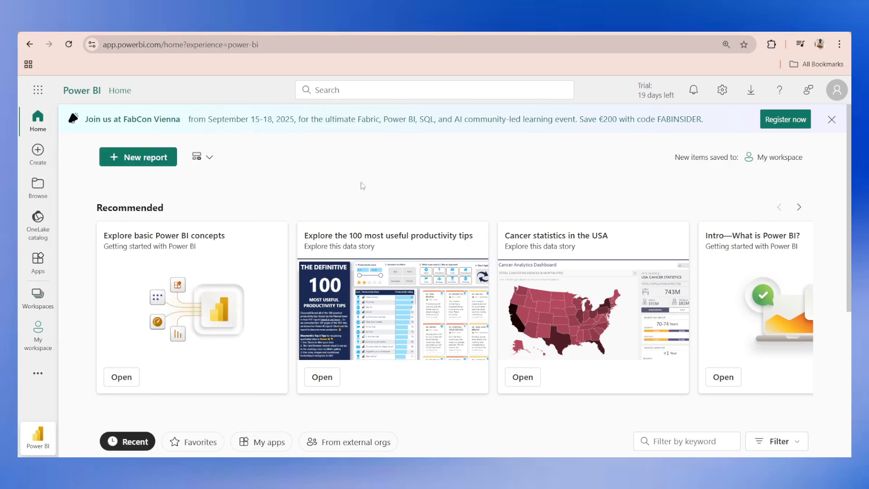
mouse_move(245, 167)
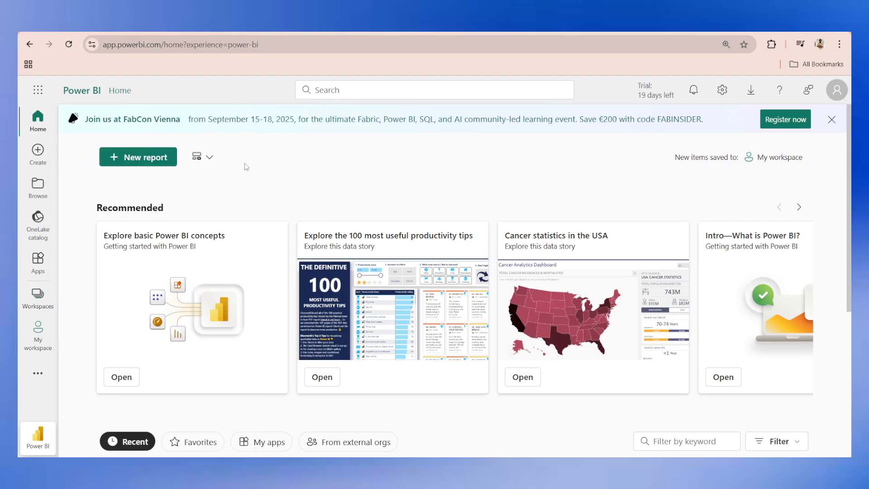
mouse_move(37, 295)
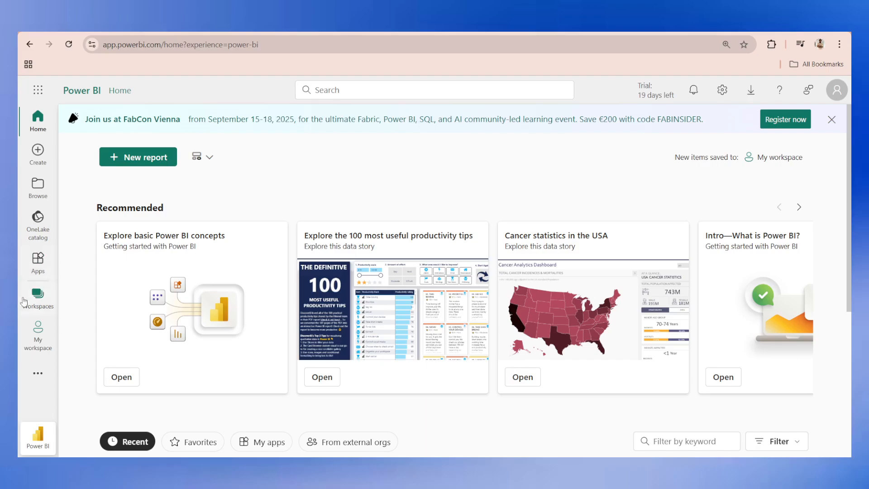
click(37, 294)
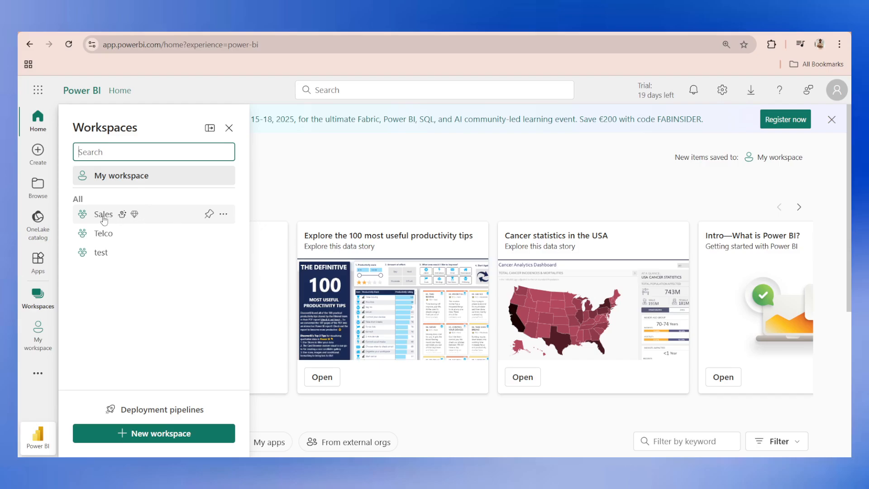
click(103, 215)
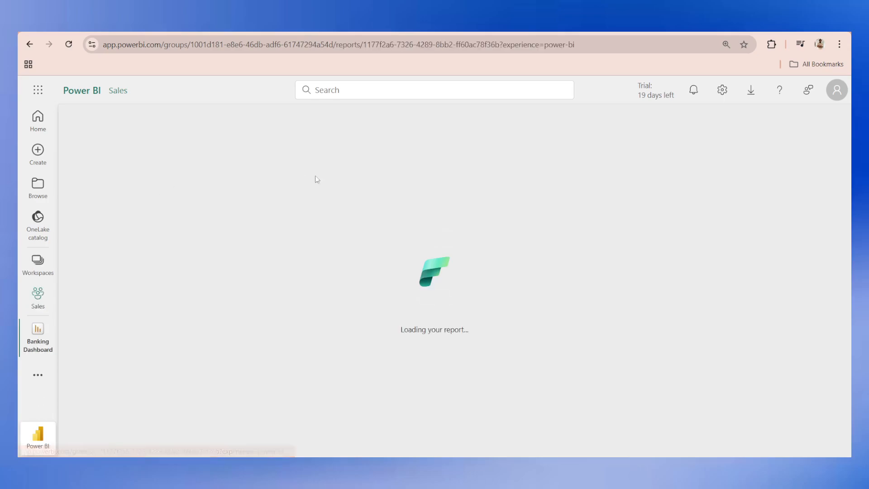
click(37, 337)
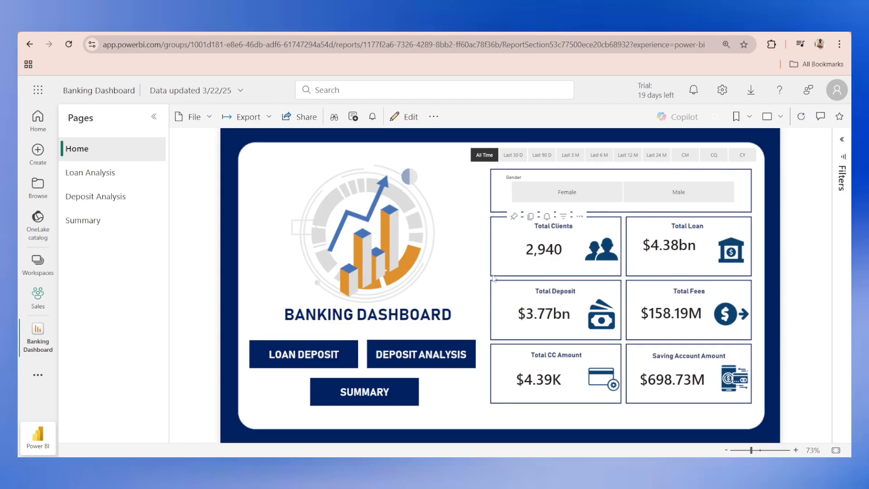
mouse_move(114, 176)
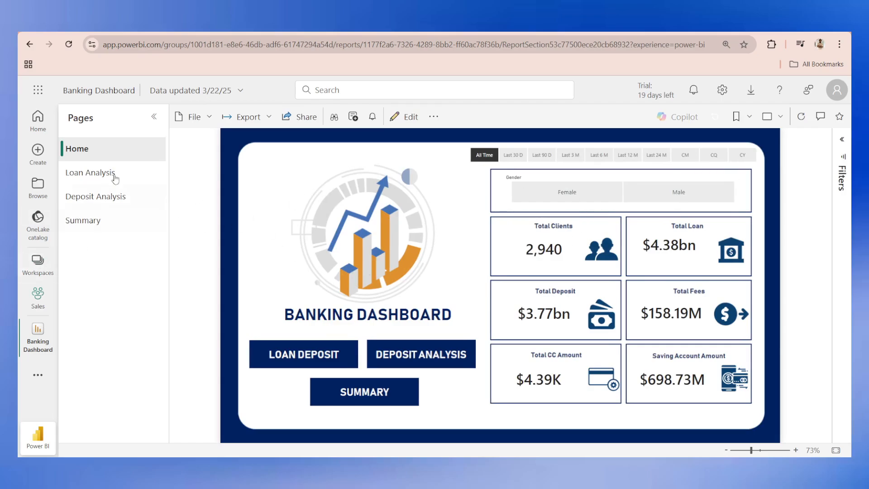
mouse_move(58, 239)
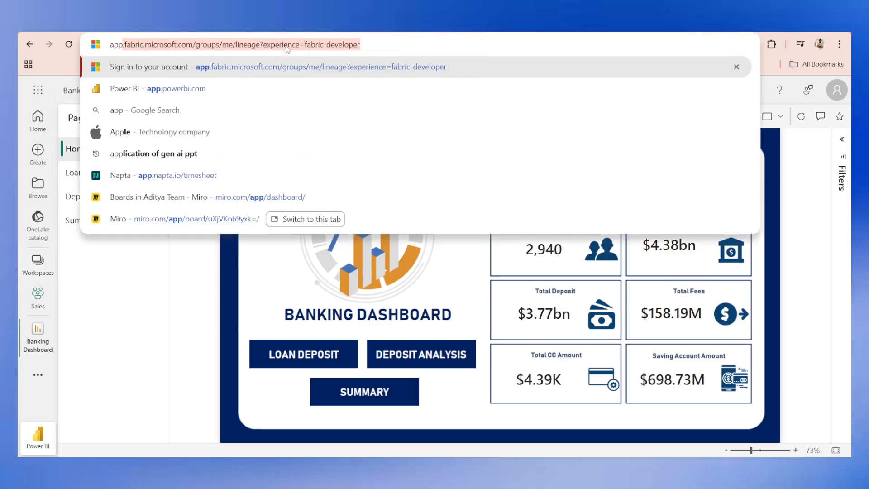
- Correct the mistyped app.fabric.co address and load app.fabric.microsoft.com
text(app.fabric.co)
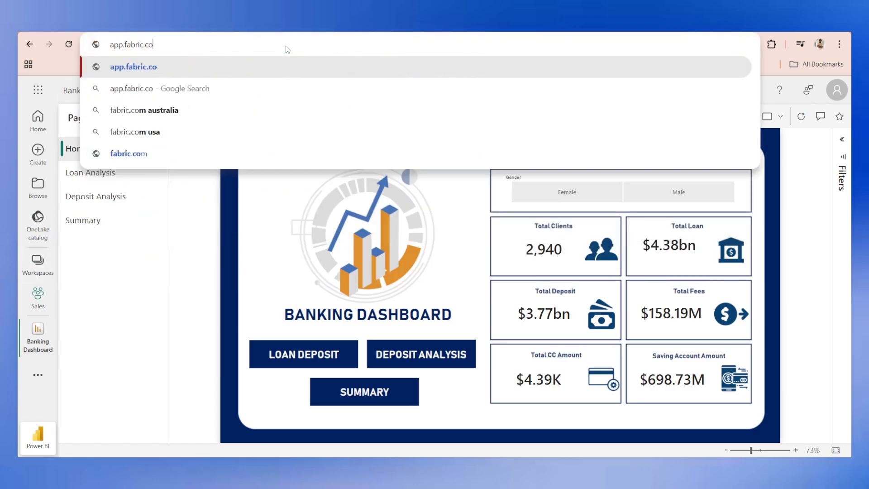
key(Backspace)
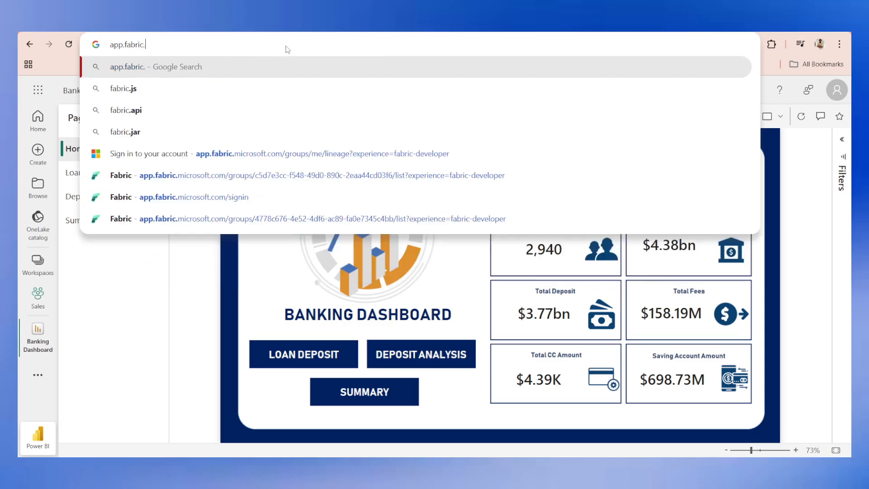
key(Enter)
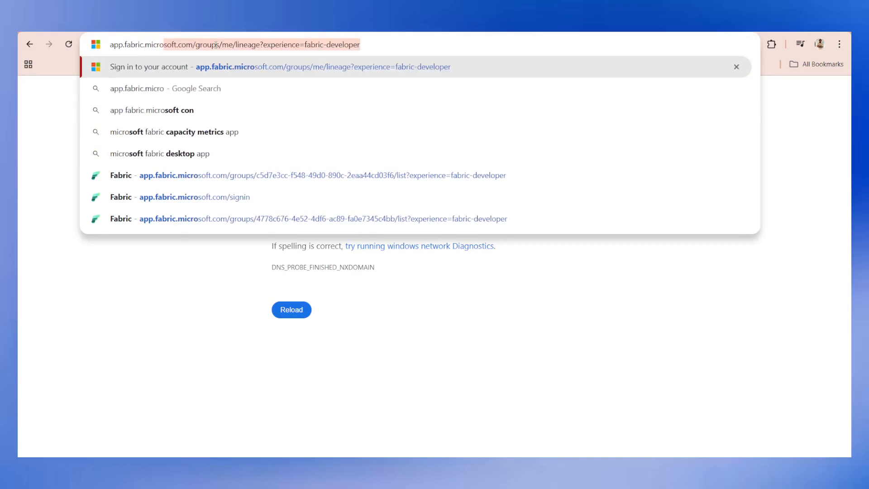
click(194, 197)
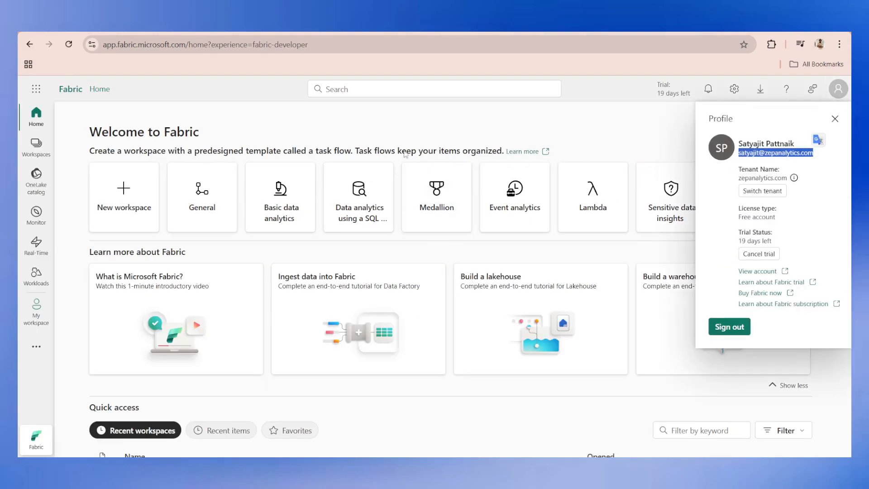
- Close the Fabric profile flyout and return to the Miro board
click(835, 118)
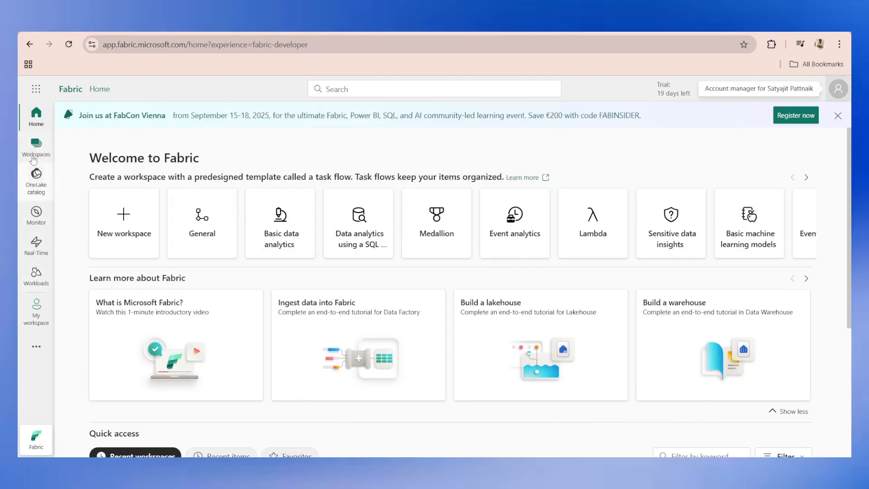
click(36, 147)
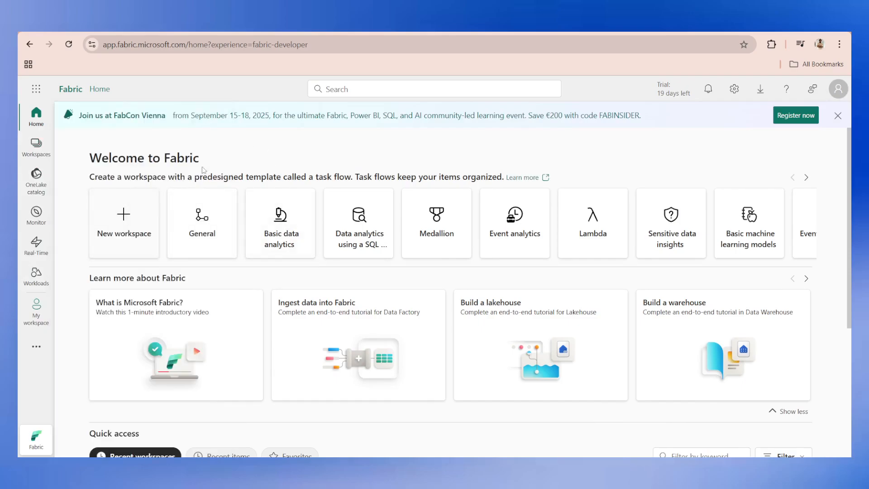
drag(92, 177, 269, 177)
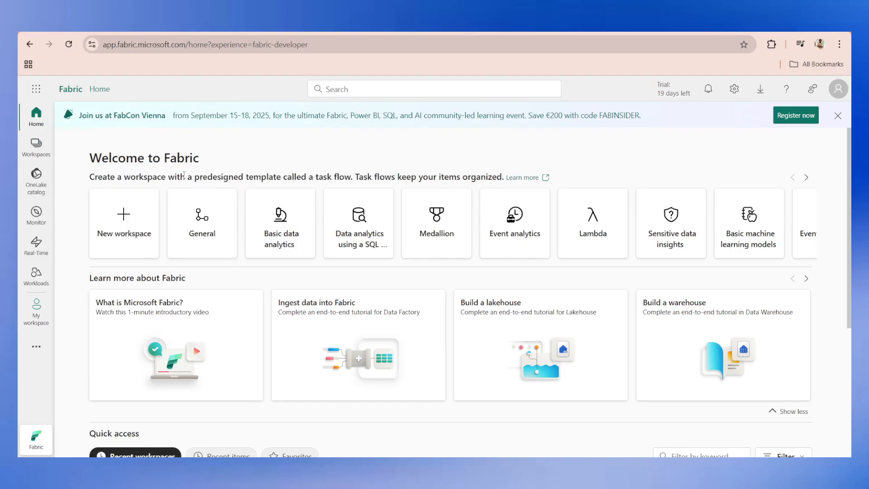
mouse_move(381, 318)
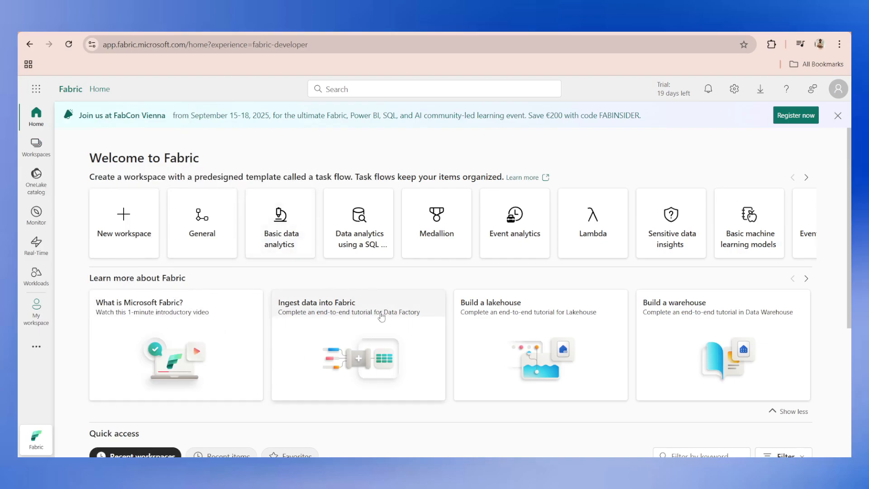
mouse_move(432, 277)
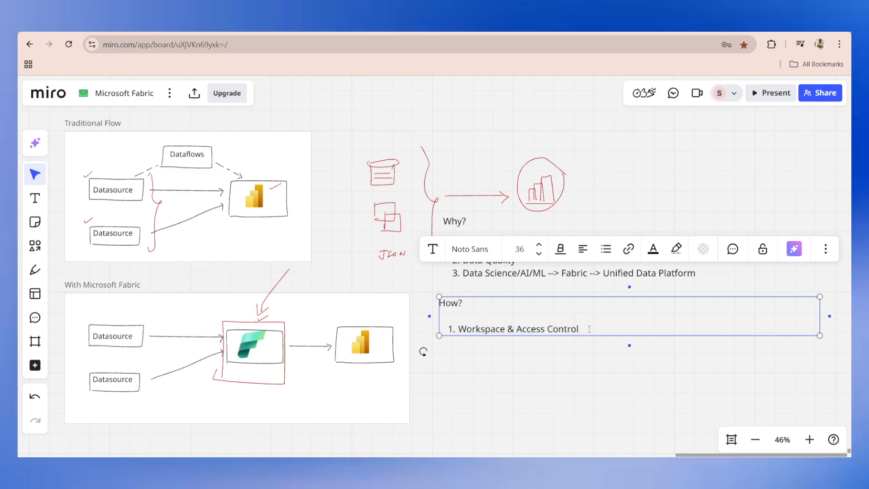
- Add workspace/item-level detail and the item 'Data Access (in mirrorings)'
text((work)
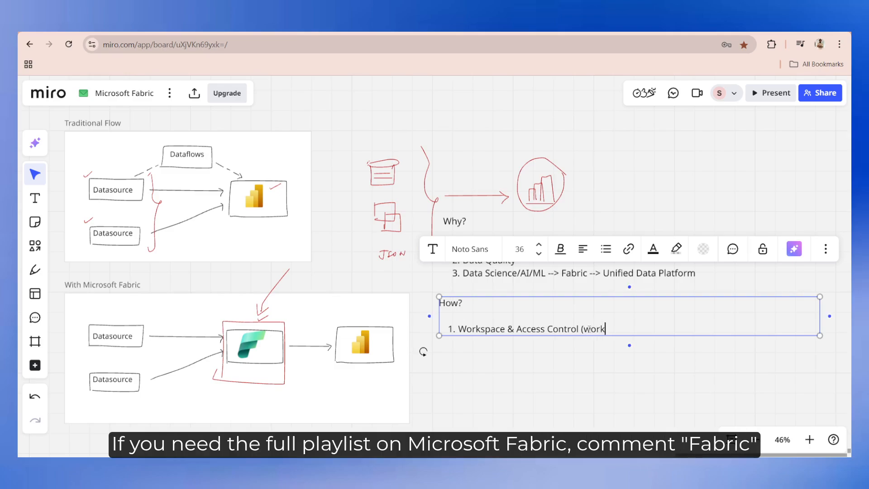
text(space level, it)
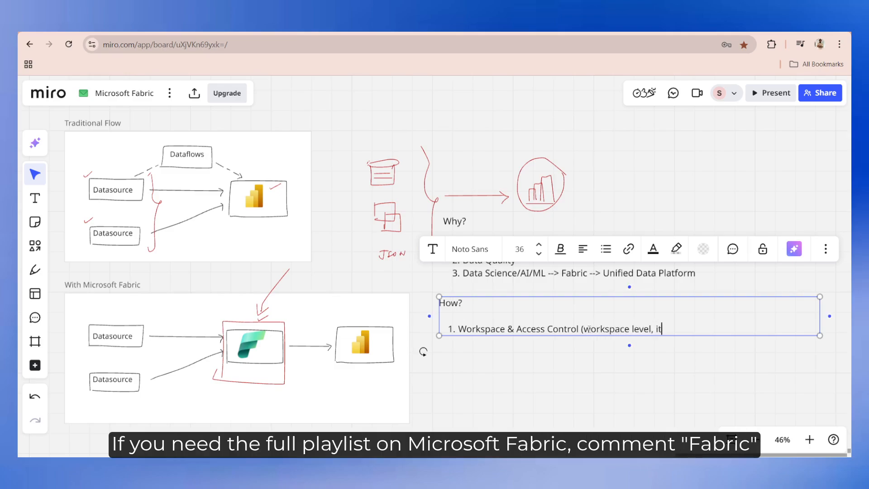
text(em lel)
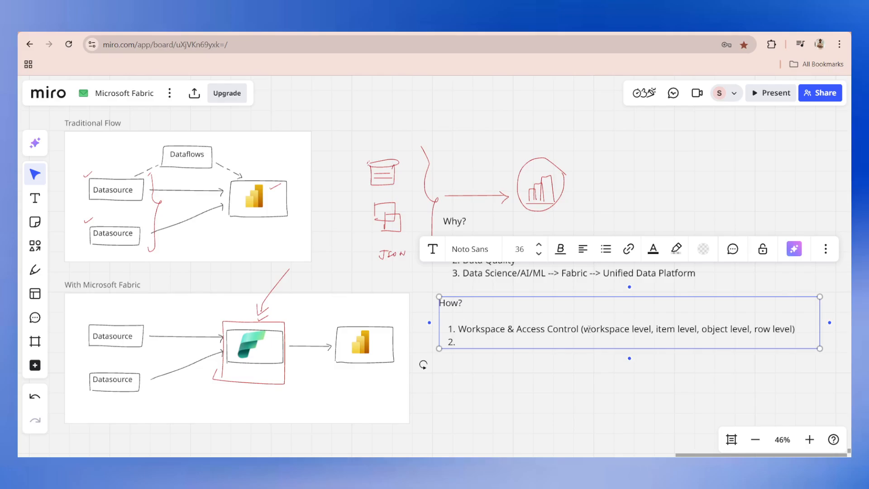
text(Data Acce)
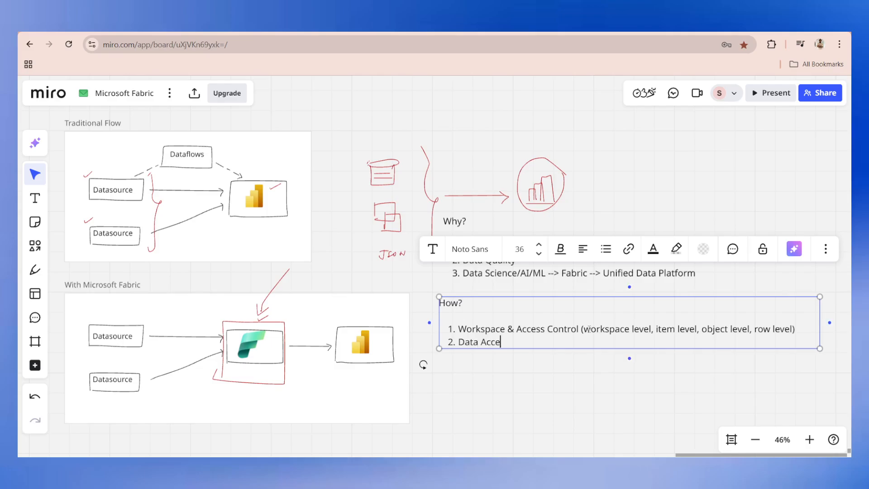
text(ss (ingestion,)
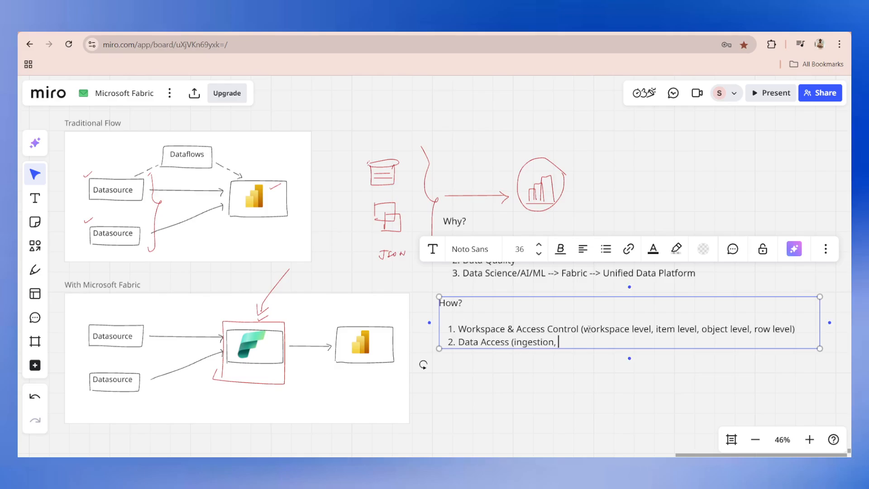
text(m)
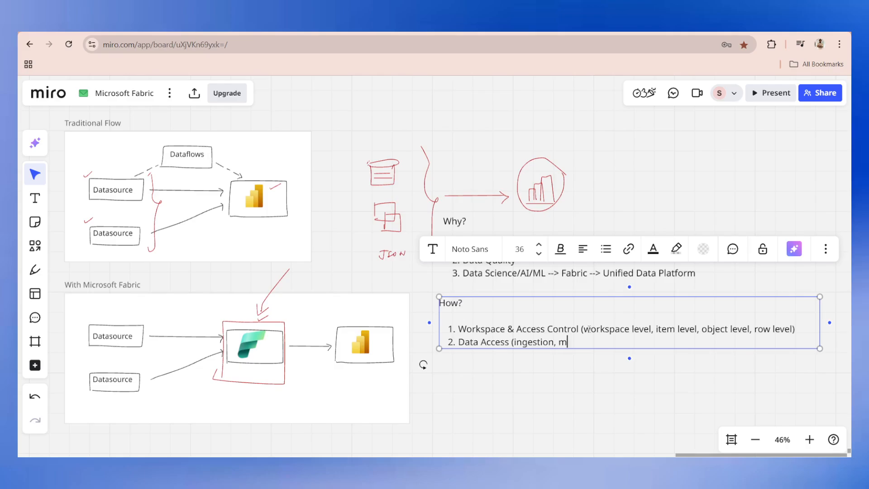
text(irrorings)
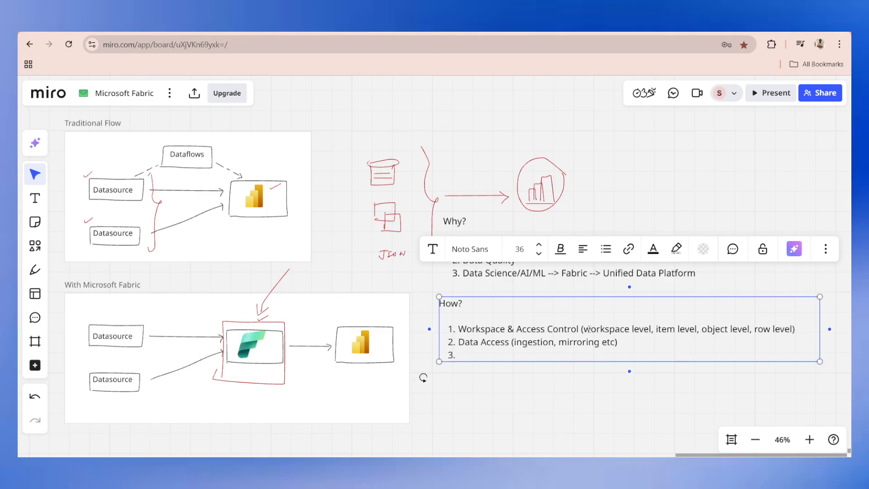
- Write the item 'Data Ingestion (data pipeline, dataflow, Fabric notebooks etc.)'
text(Data Ing)
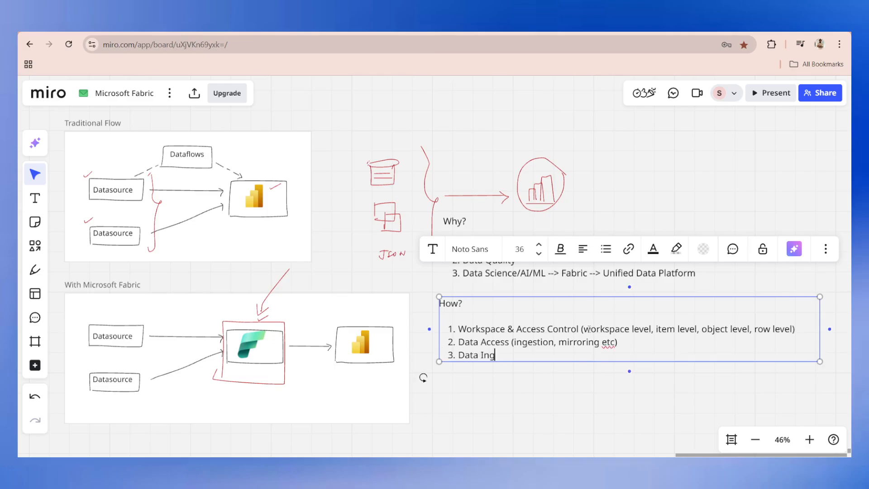
text(estion ()
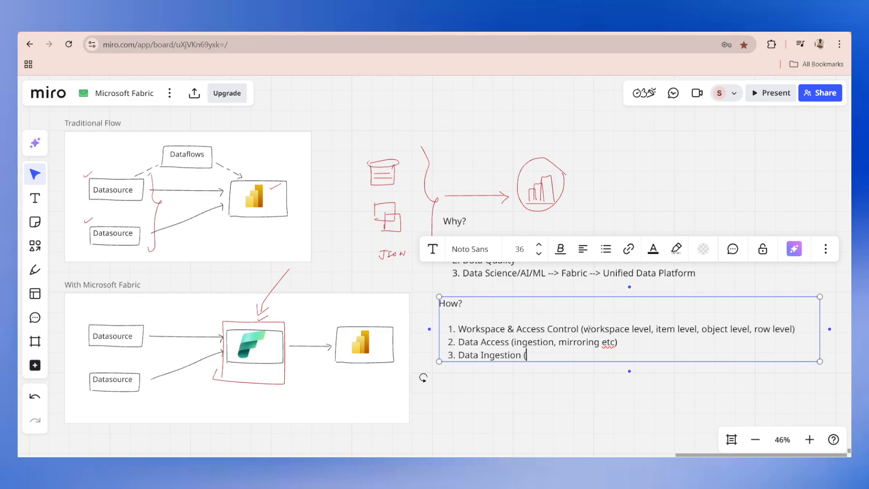
text(data)
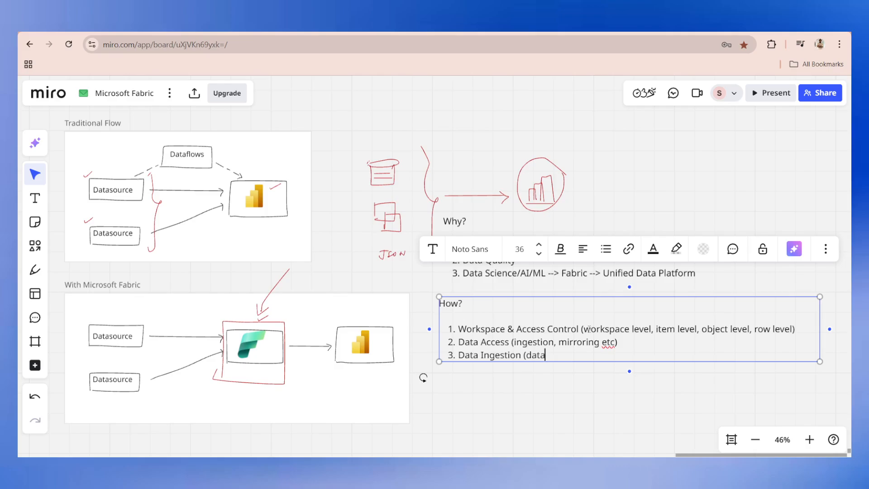
text(pip)
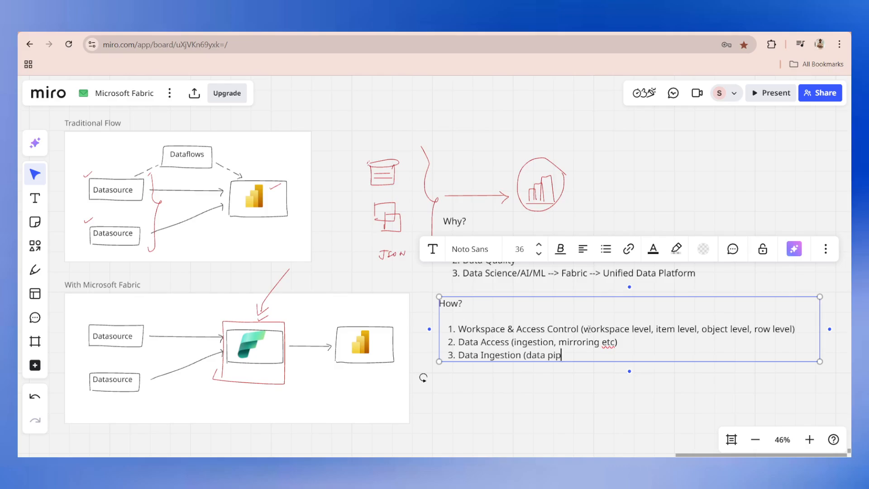
text(eline, d)
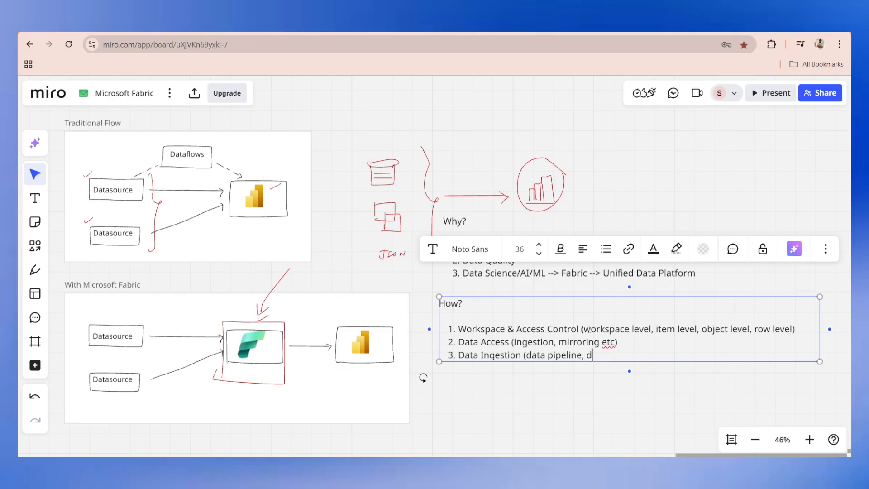
text(ataflow,)
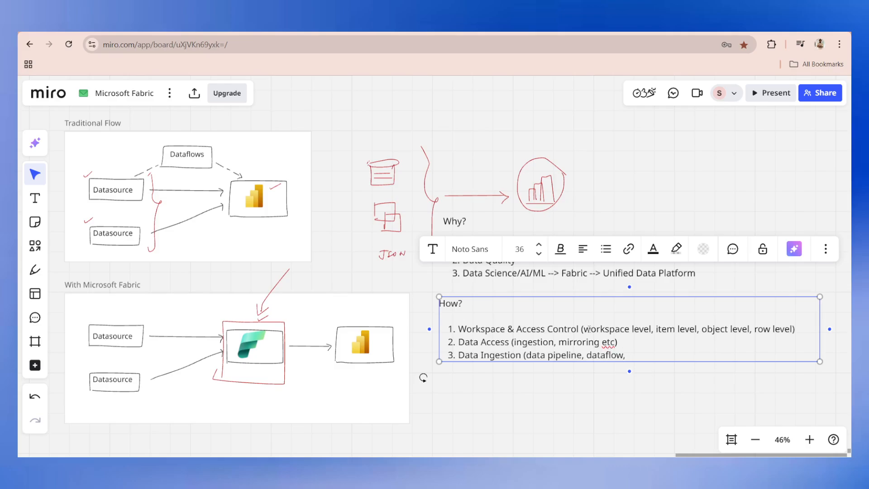
text(Fabric)
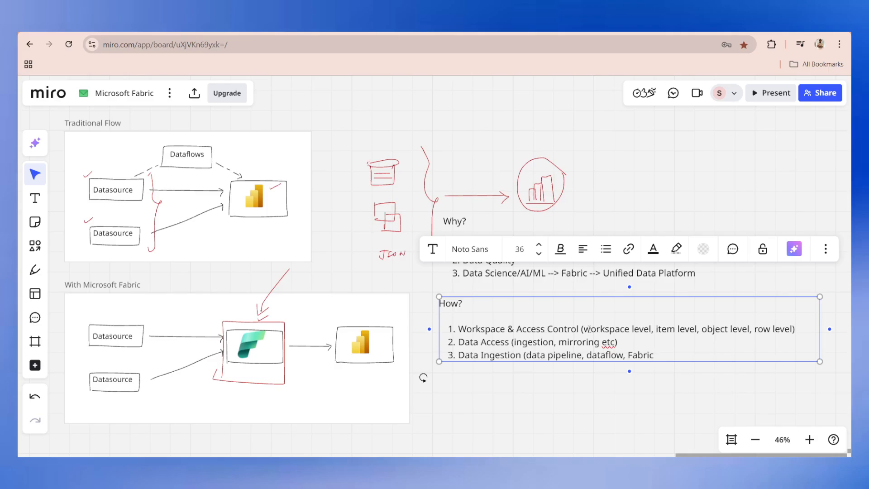
text(notebooks etc)
text(Data ARchitecture & choice of)
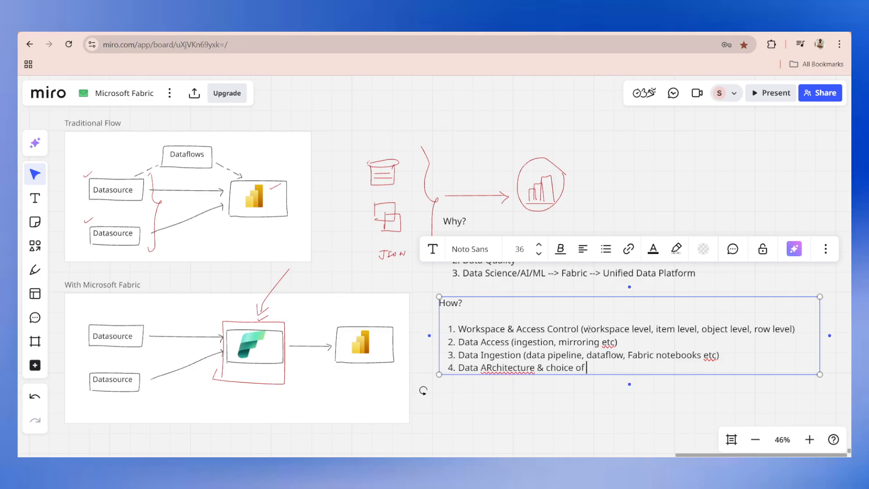
- List data stores '(Lakehouses, Data Warehouses & KQL' in item 4 and start item 5
text(data stores)
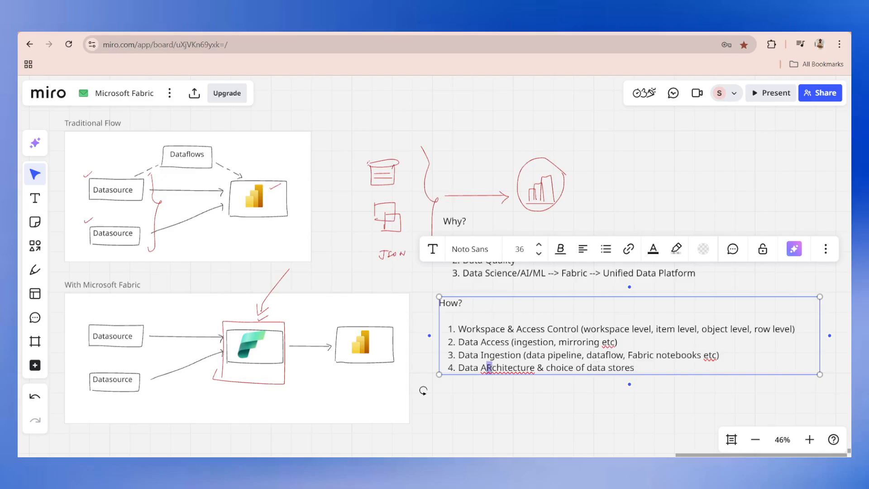
text(()
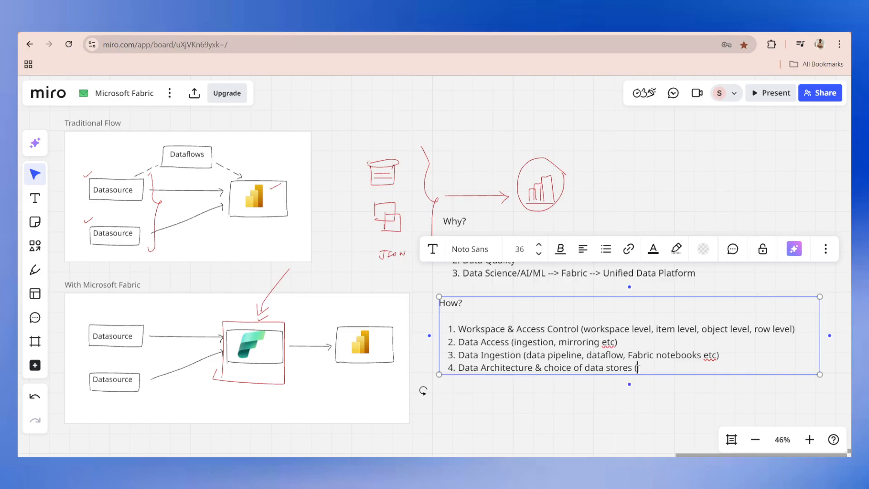
text(La)
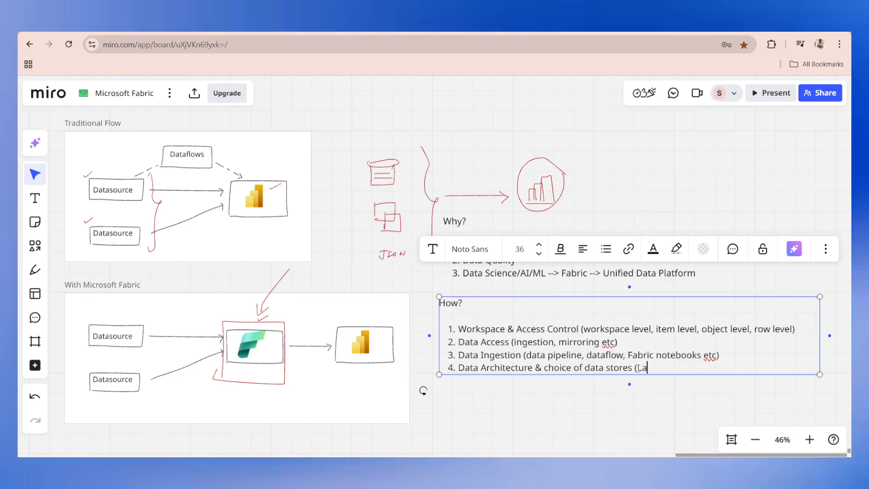
text(kehouses, D)
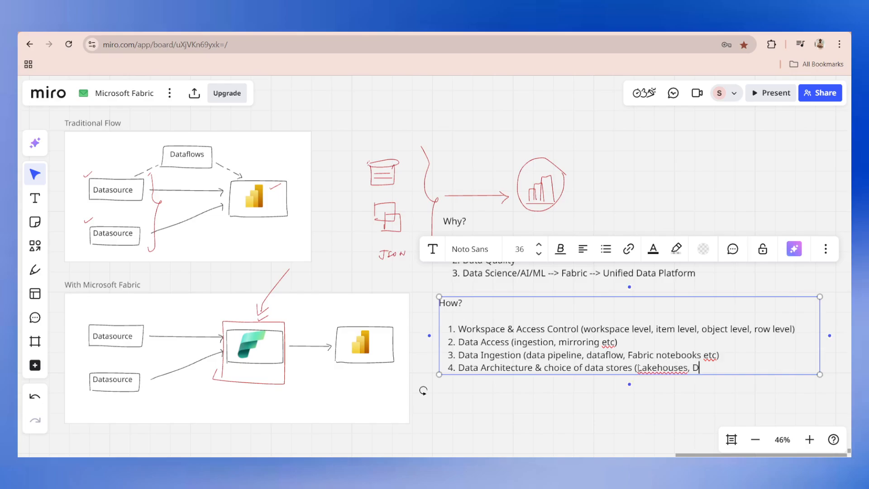
text(ata Warehouses)
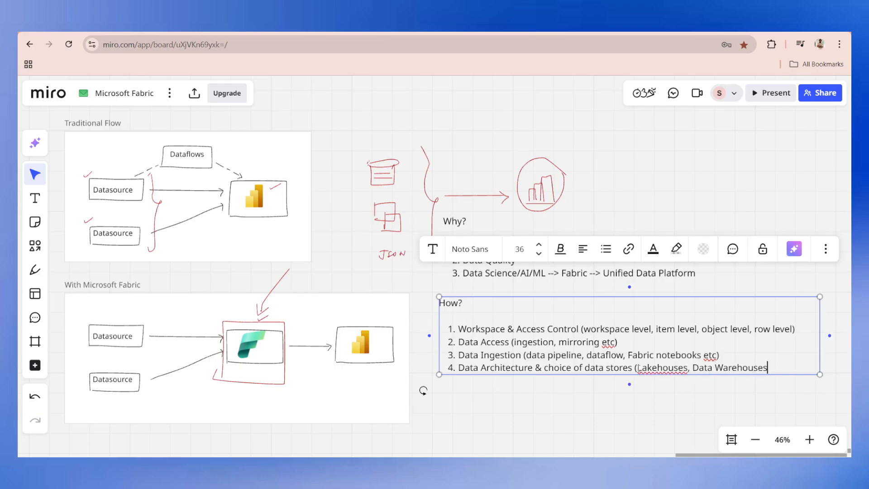
text(& KQL db)
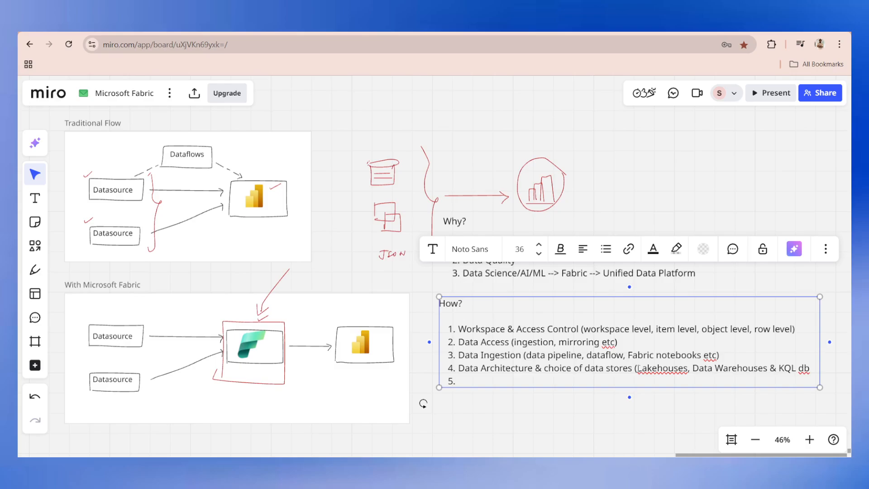
click(457, 380)
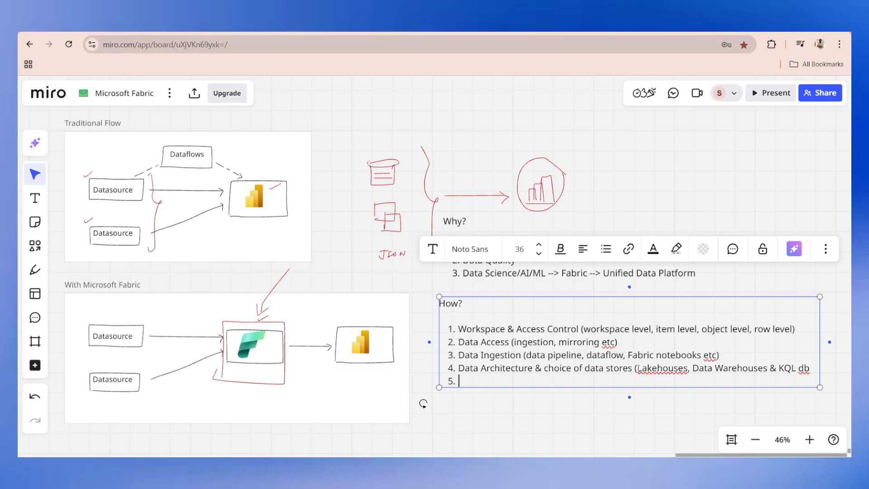
- Add How? items 'Ensuring data quality' and 'Connecting to Power BI', making the latter bold
text(Ensuri)
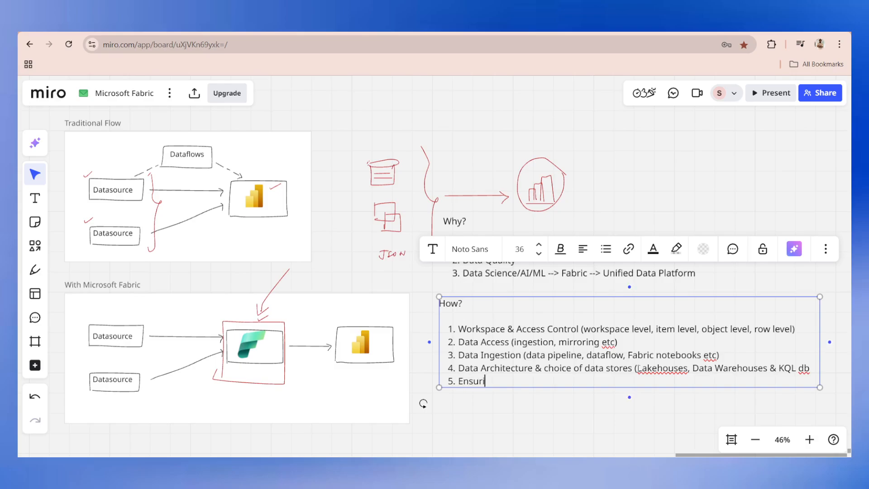
text(ng data quality)
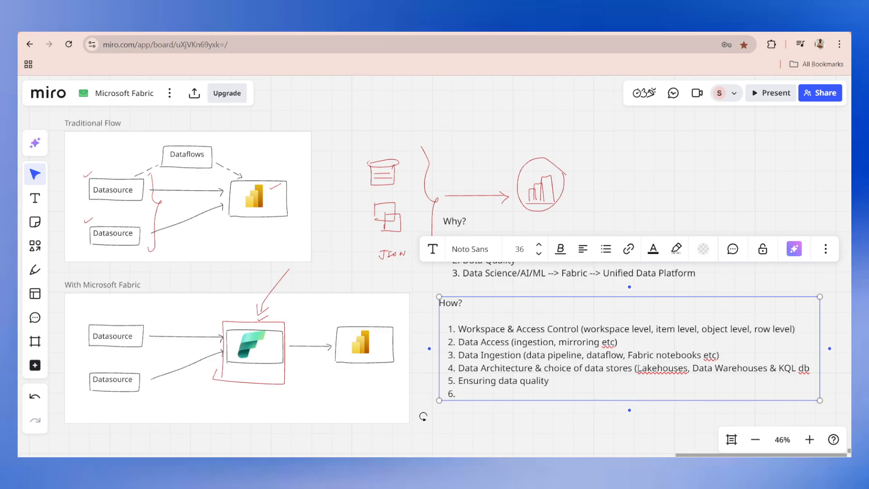
text(C)
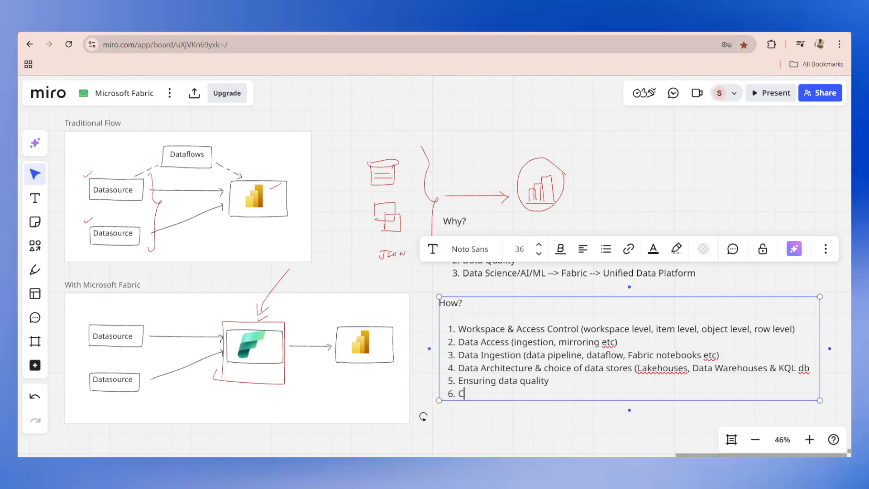
text(onnecting to)
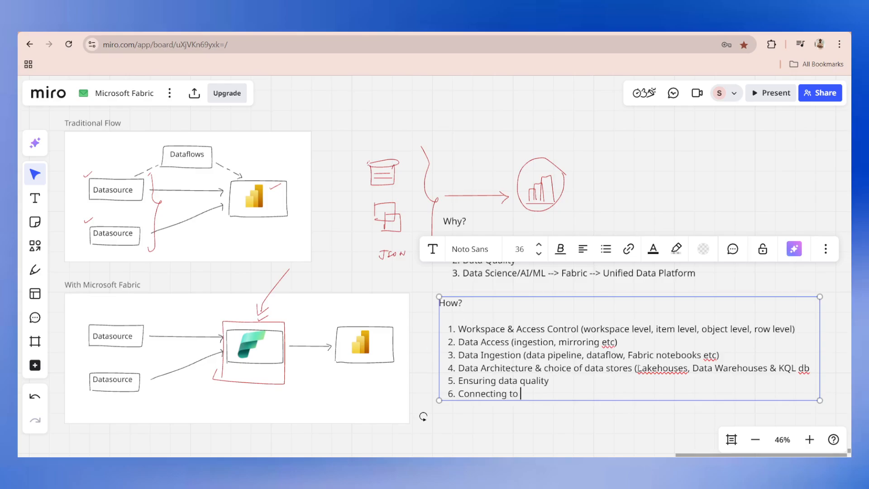
text(Power BI)
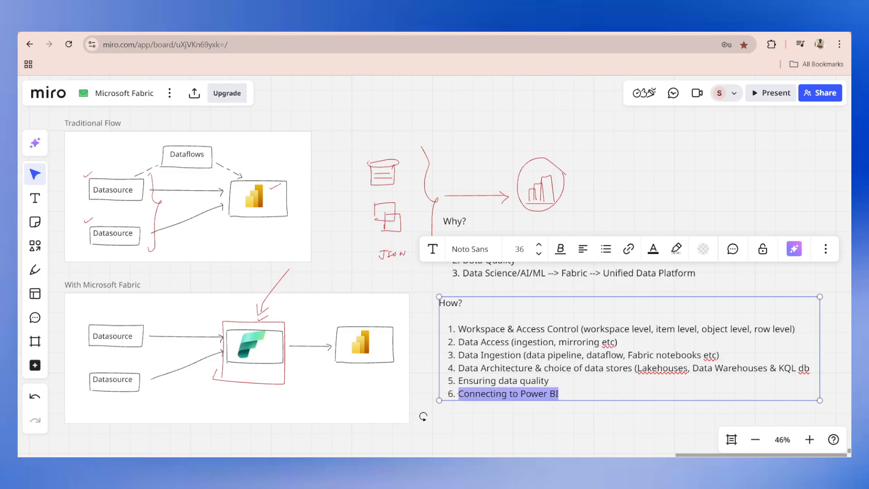
click(559, 248)
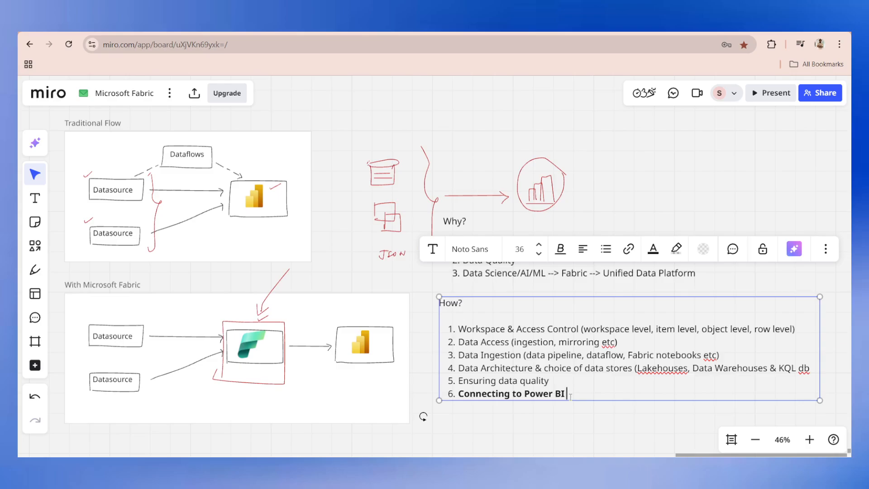
- Append '(inc. direct lake)' to item 6, 'Connecting to Power BI'
text((inc. direct)
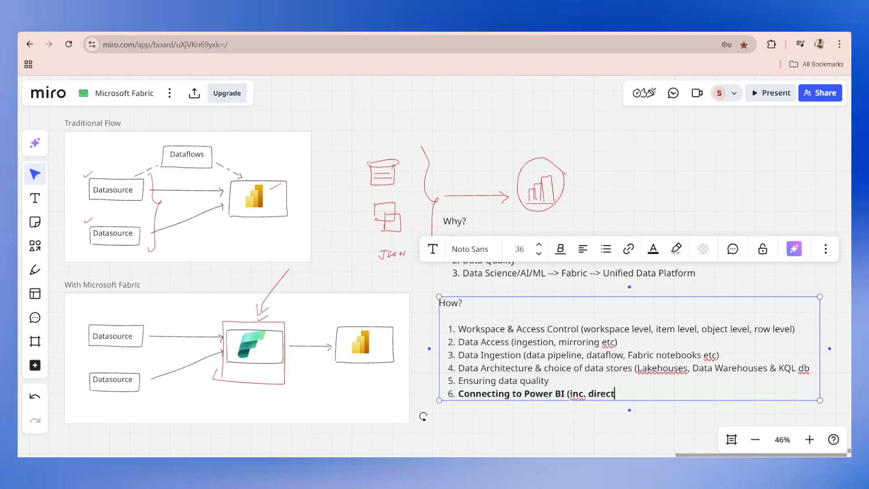
text(lake))
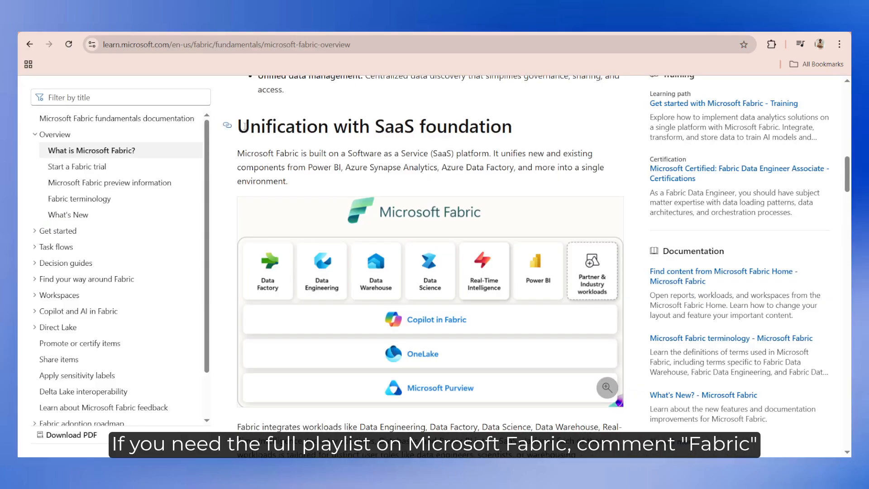
triple_click(374, 126)
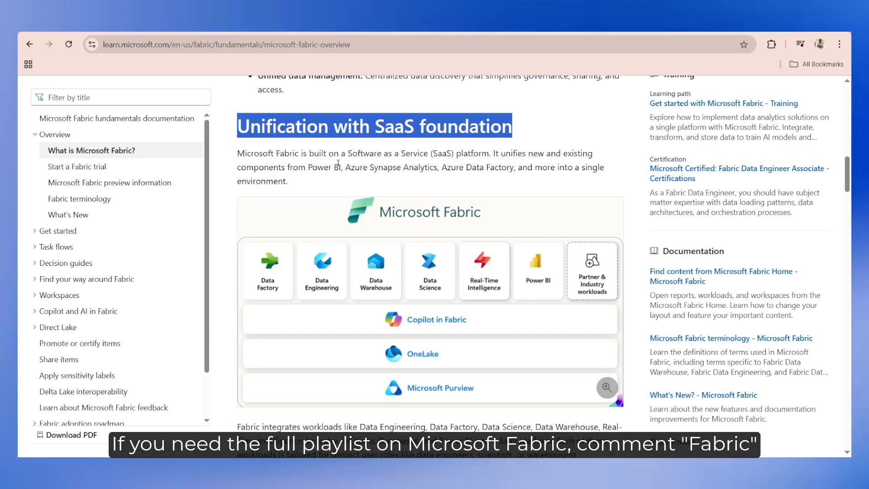
scroll(down, 3)
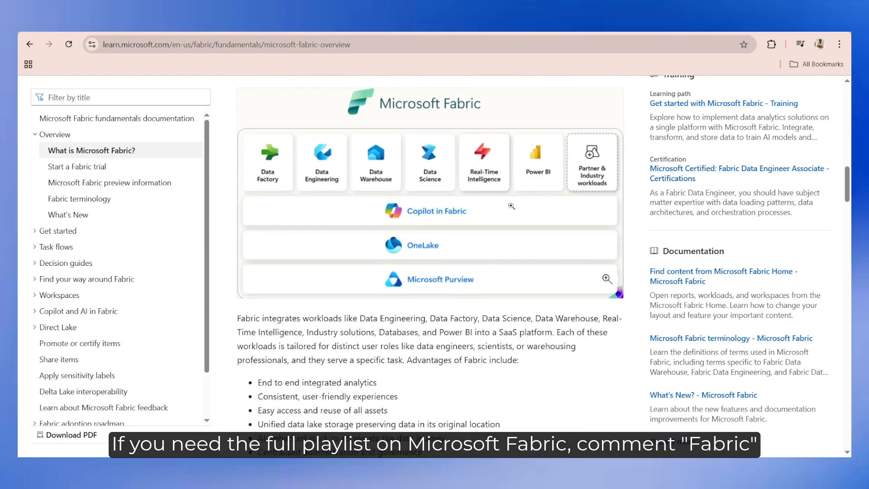
scroll(down, 3)
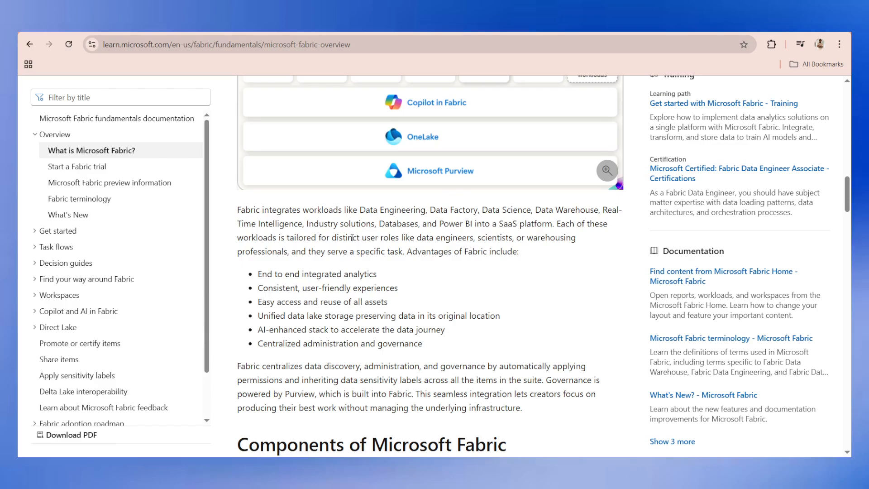
click(221, 44)
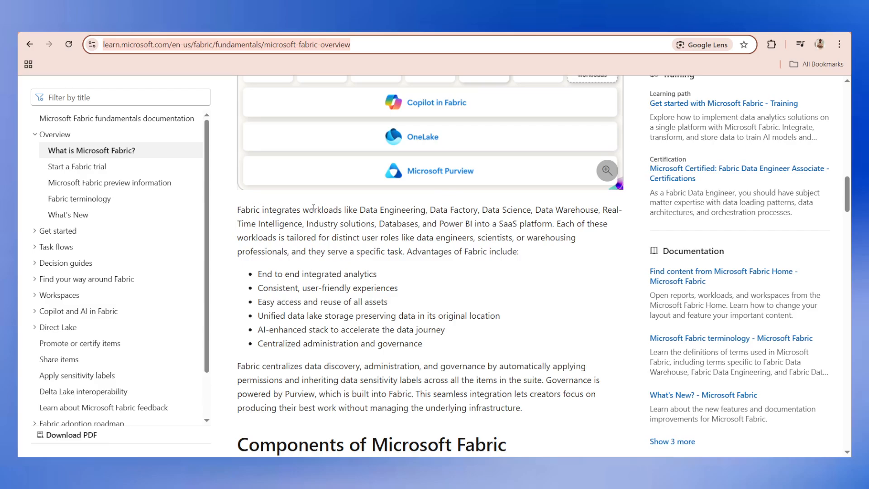
drag(360, 210, 475, 210)
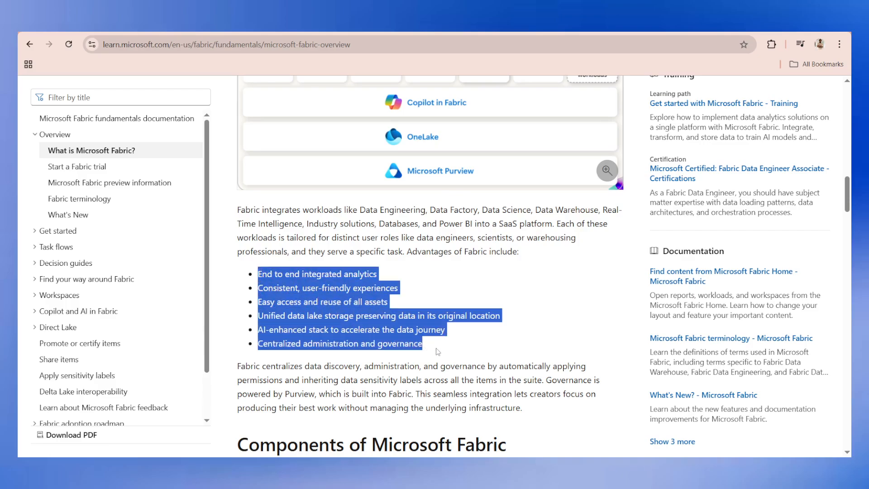
click(302, 56)
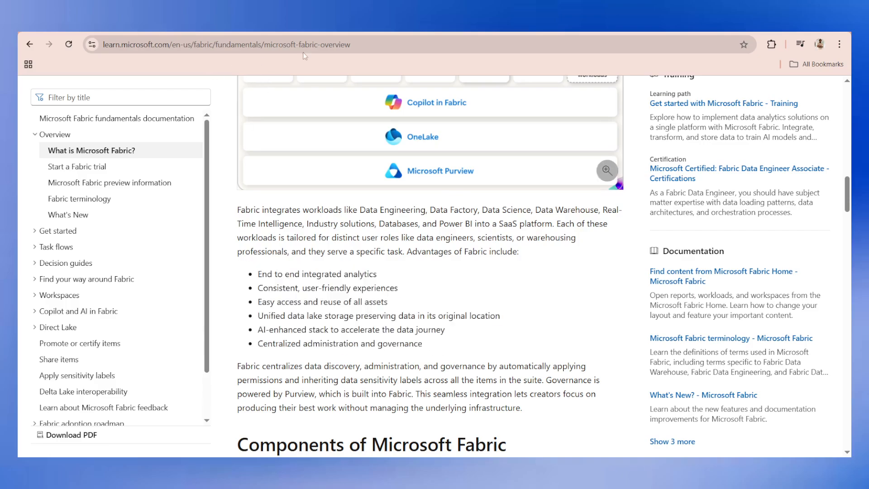
scroll(down, 3)
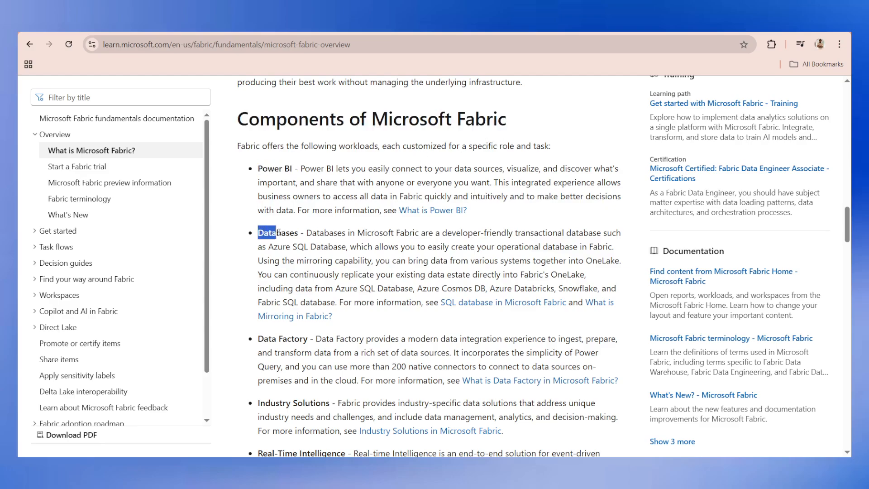
scroll(down, 3)
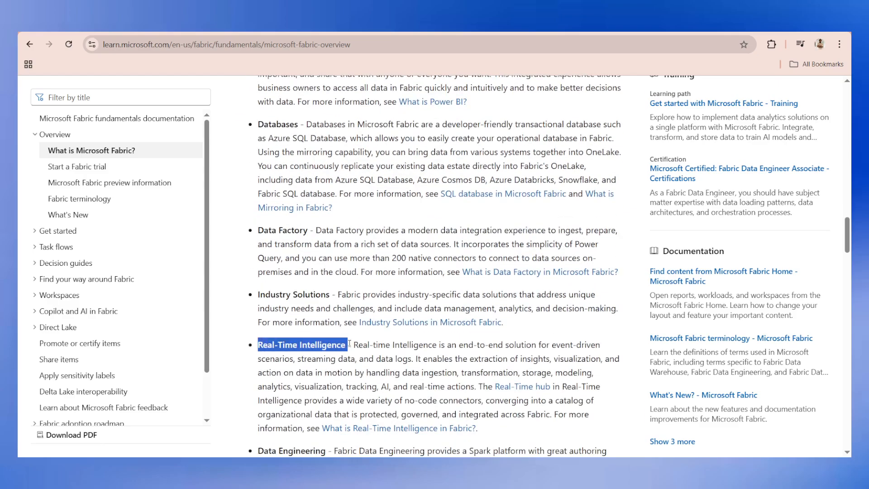
scroll(down, 3)
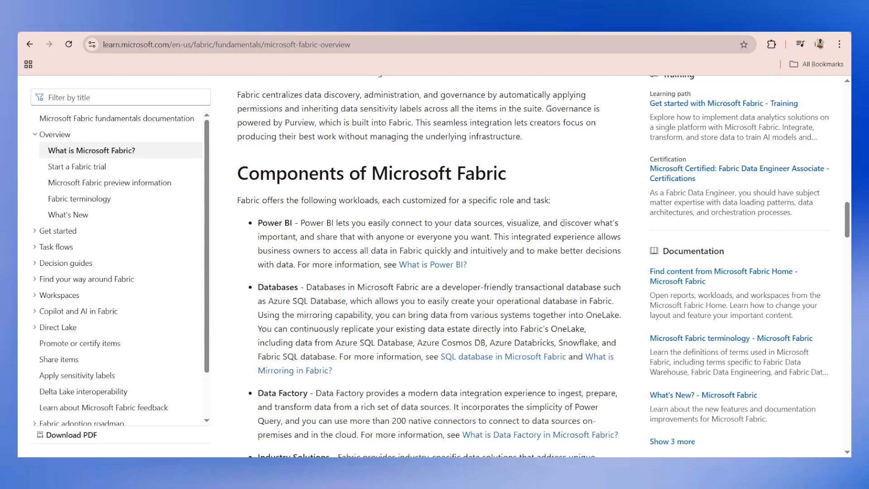
drag(330, 236, 380, 237)
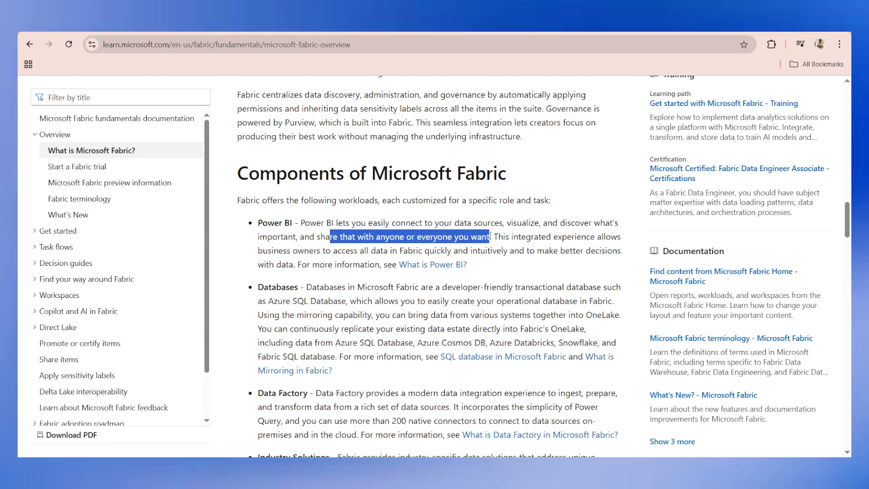
scroll(down, 3)
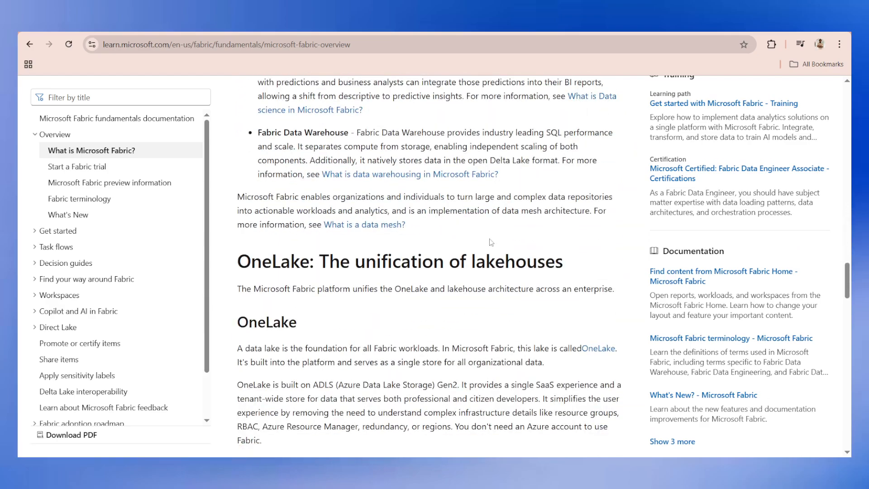
scroll(down, 3)
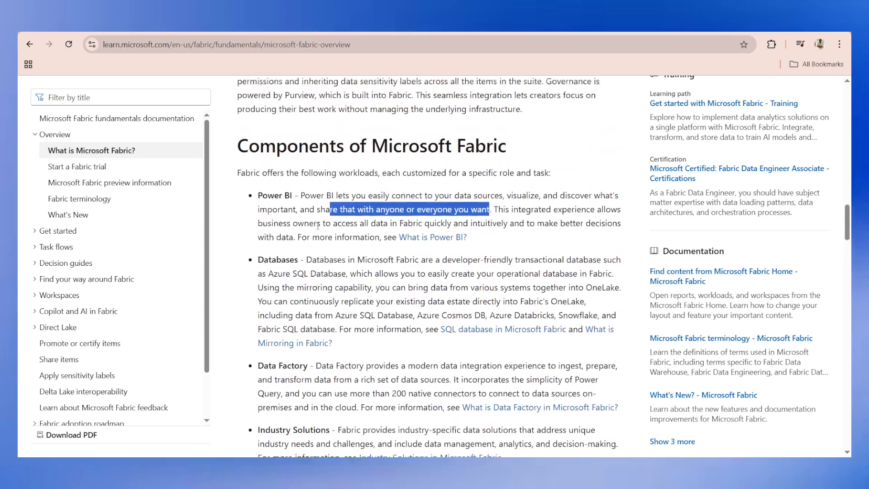